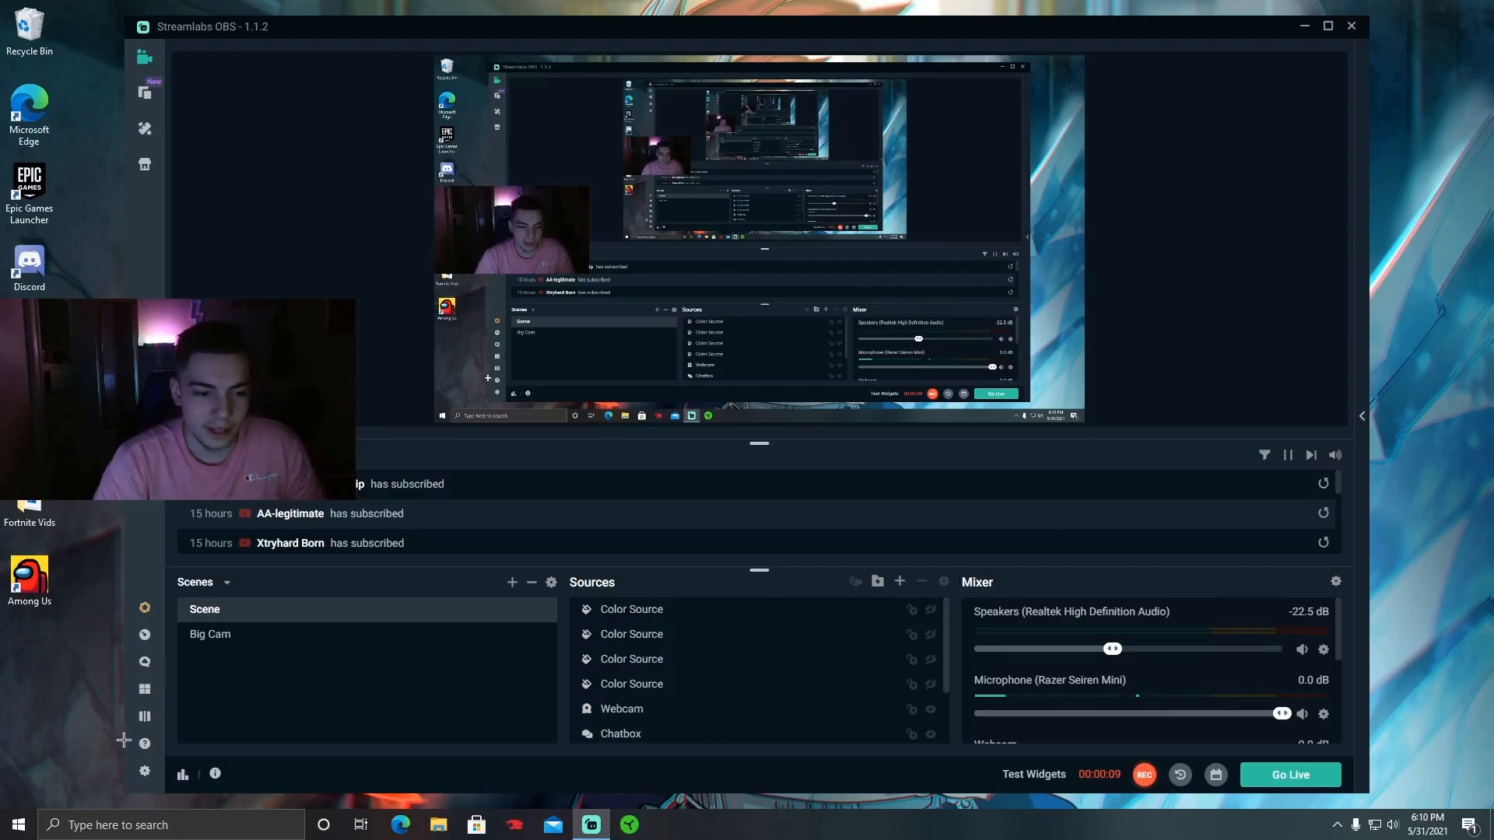
Open Settings and switch between General and Stream, ending on the Stream destinations page
{"action": "left_click", "coordinate": [144, 770]}
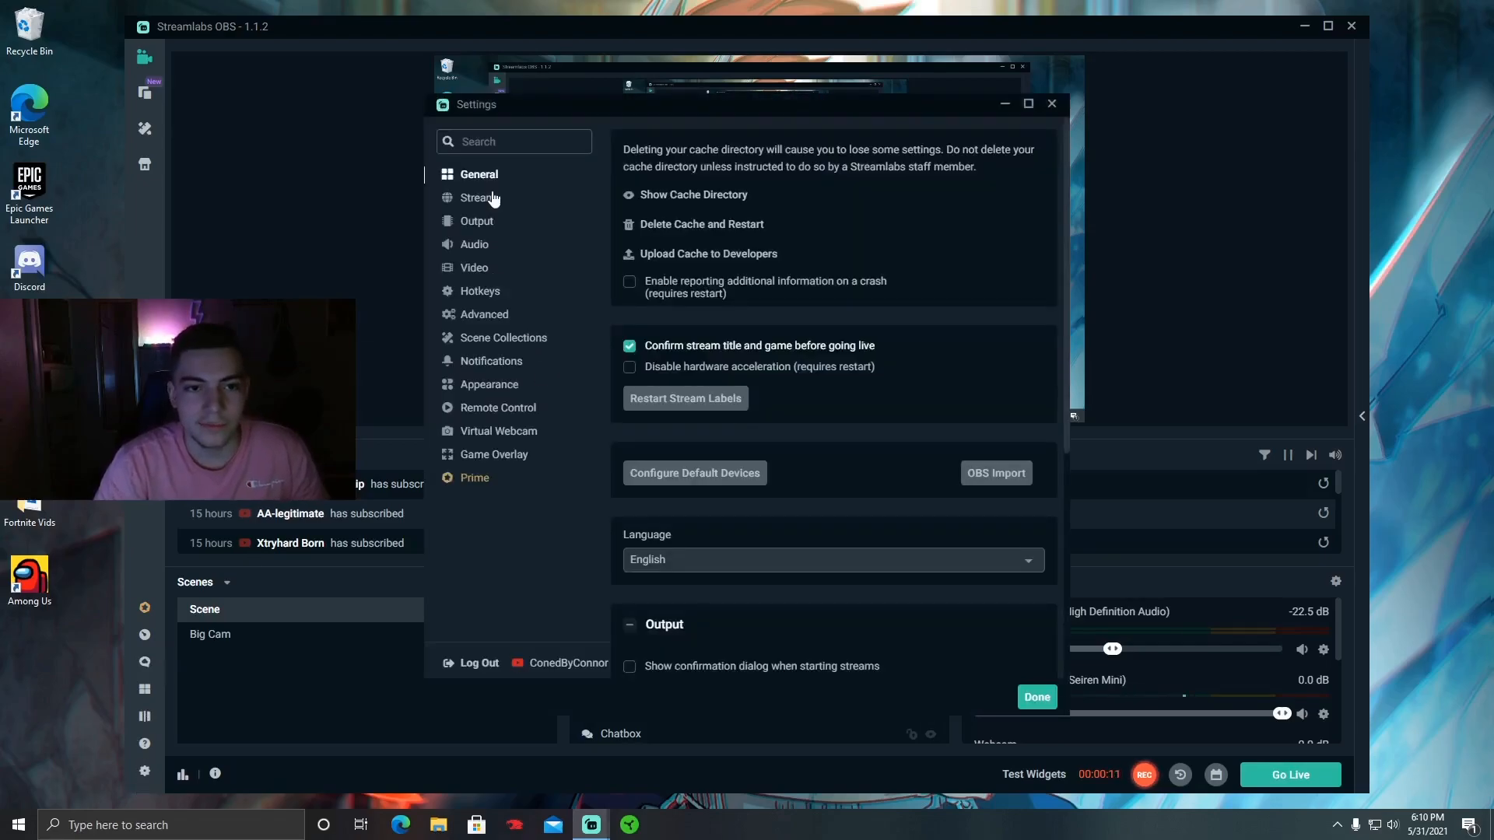
{"action": "left_click", "coordinate": [476, 197]}
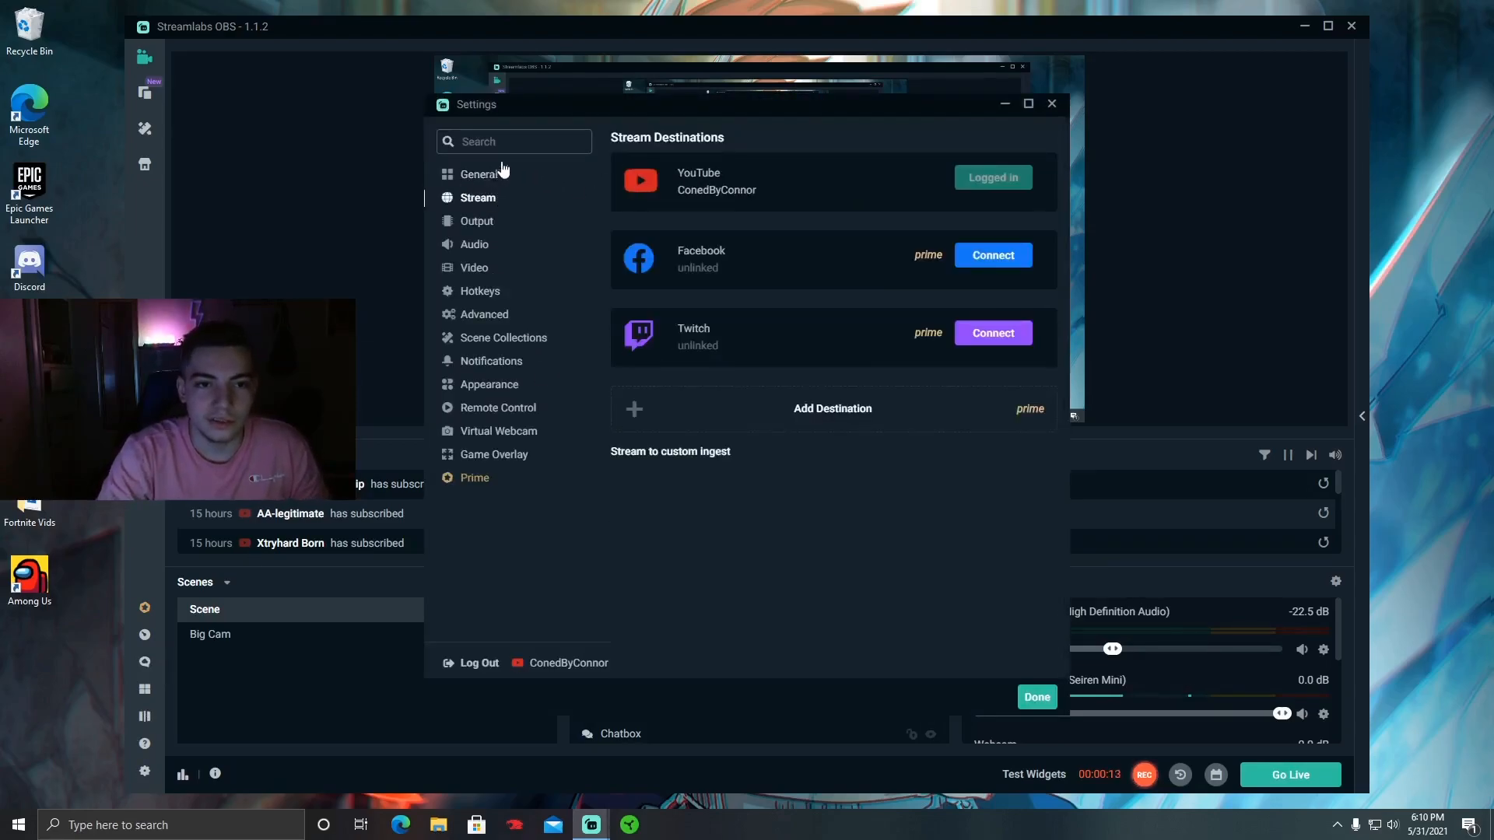
{"action": "left_click", "coordinate": [478, 174]}
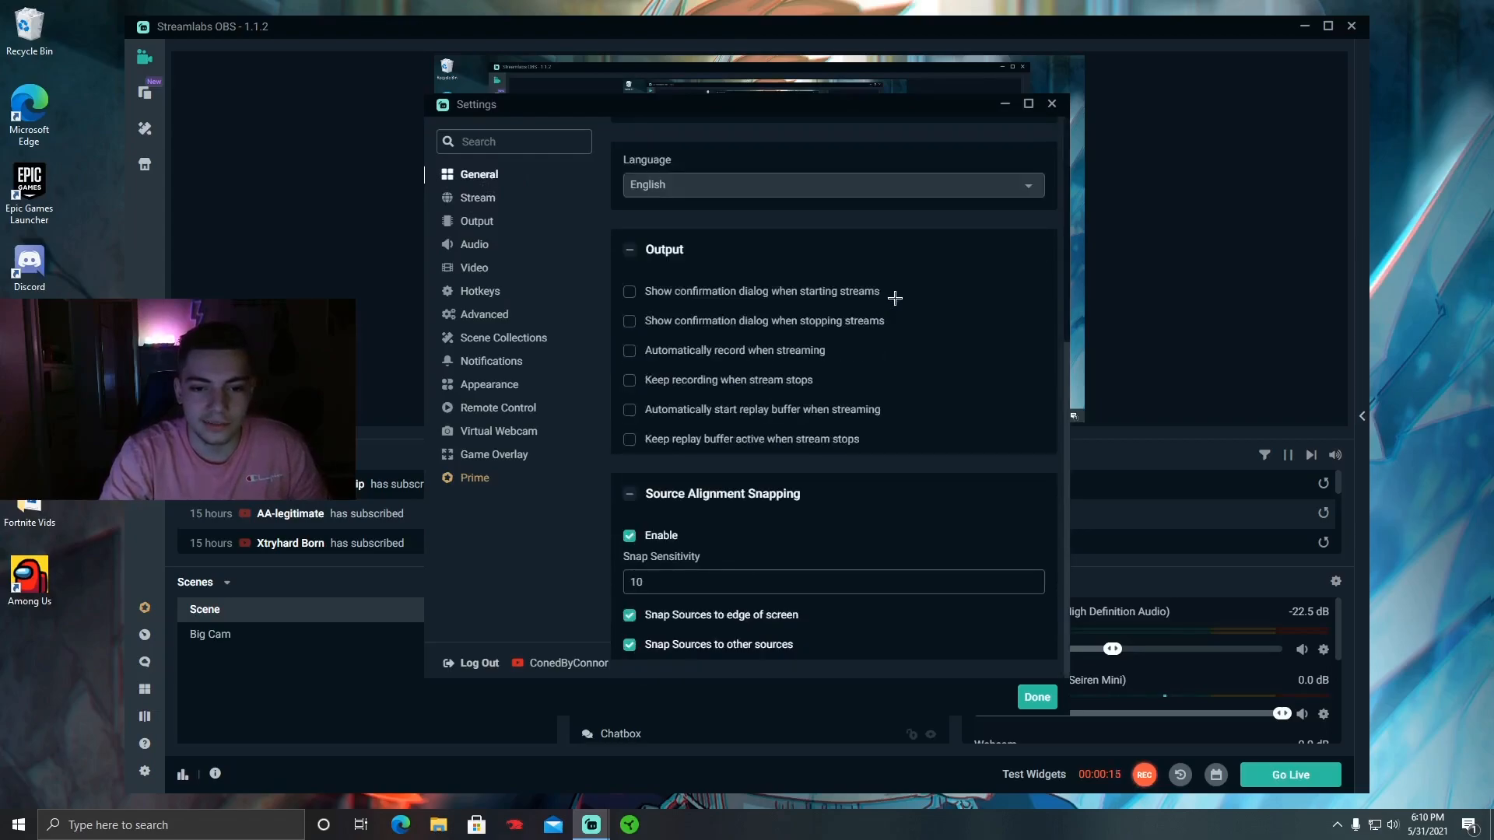
{"action": "left_click", "coordinate": [477, 197]}
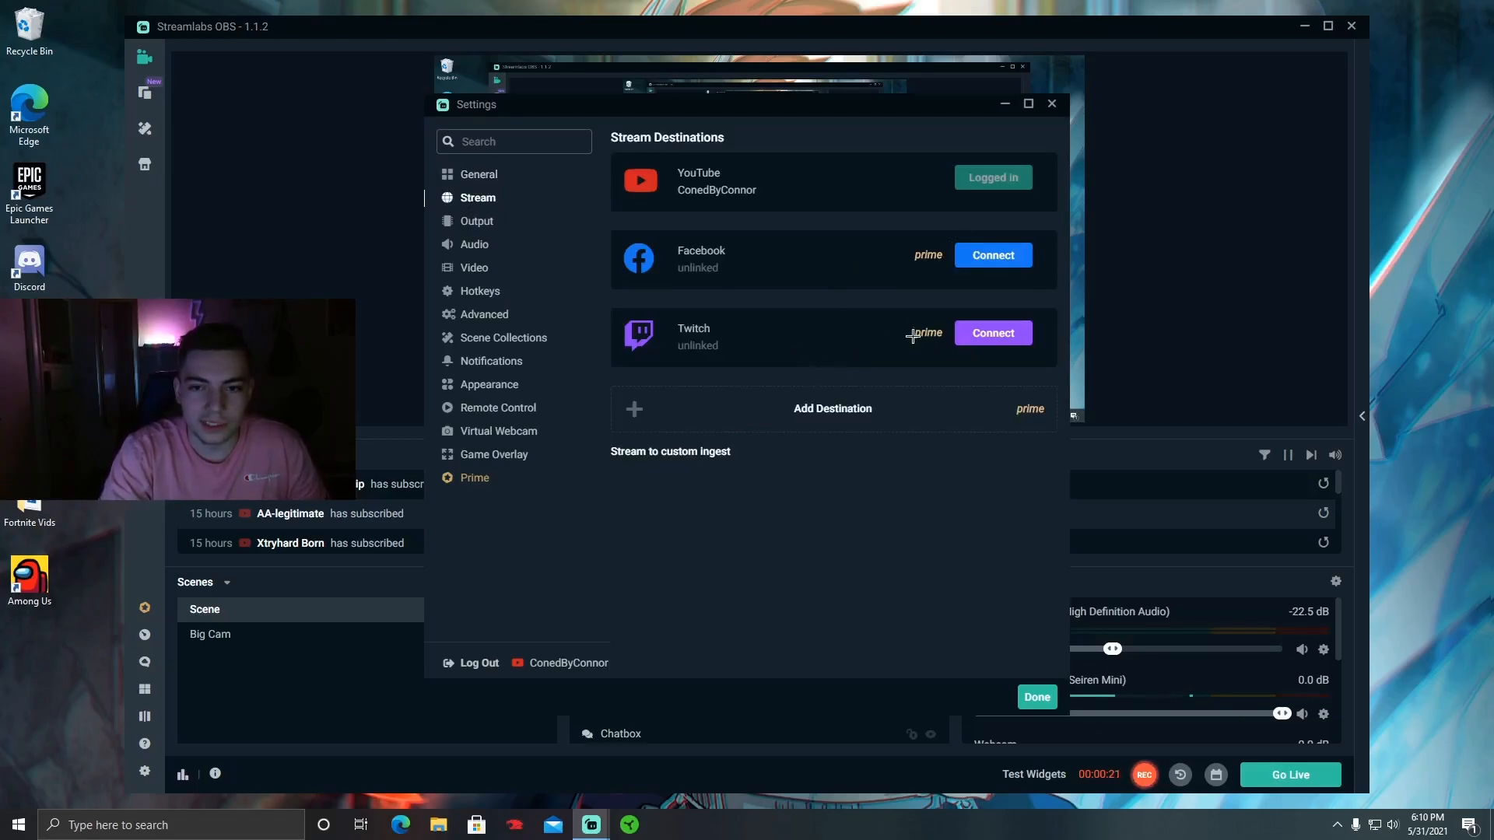
Review the Output settings: 4500 bitrate streaming, mp4 recording to Fortnite Vids, replay buffer enabled
{"action": "left_click", "coordinate": [476, 221]}
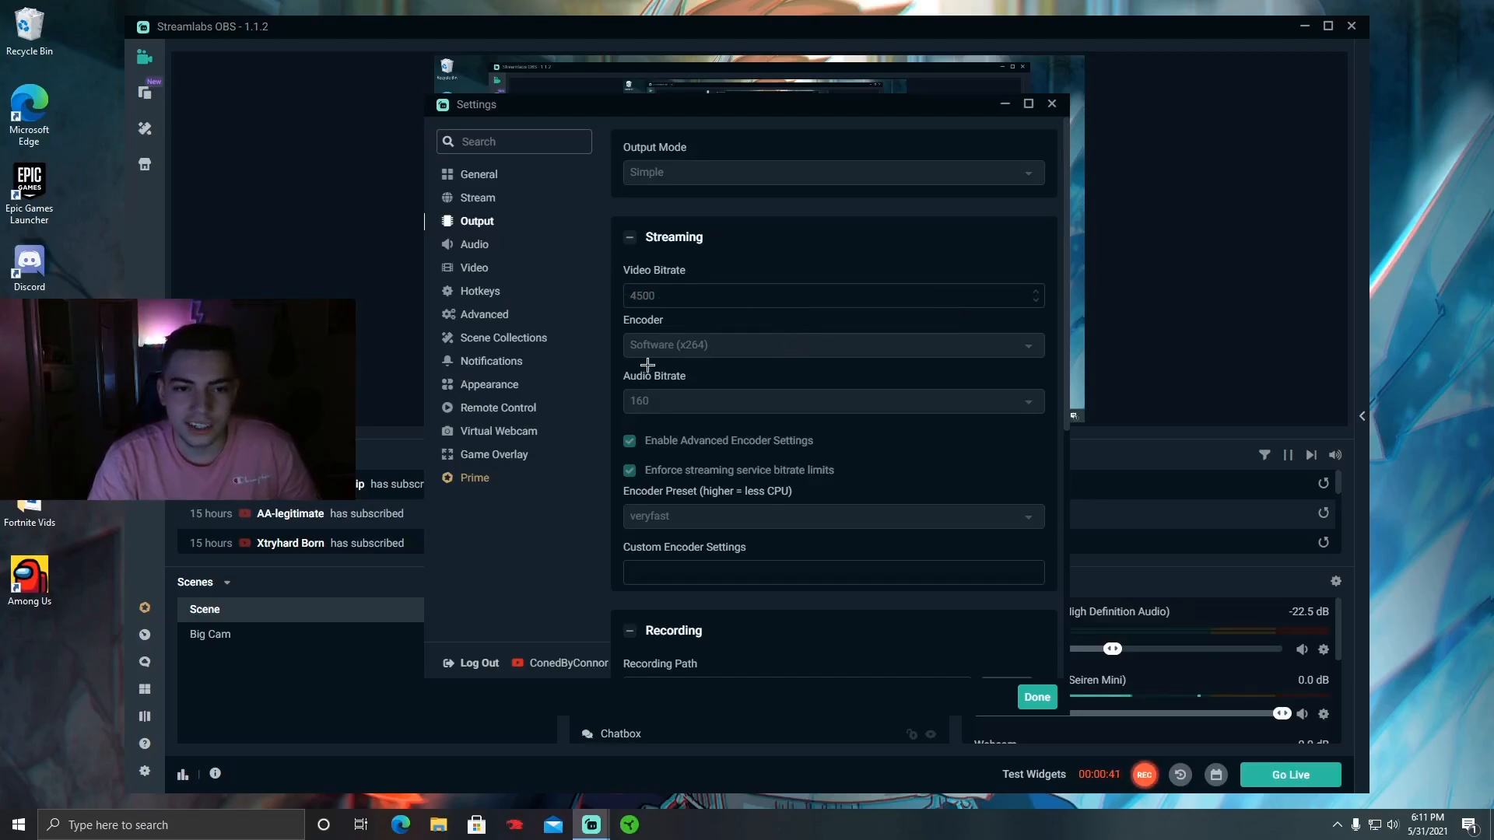
{"action": "mouse_move", "coordinate": [744, 377]}
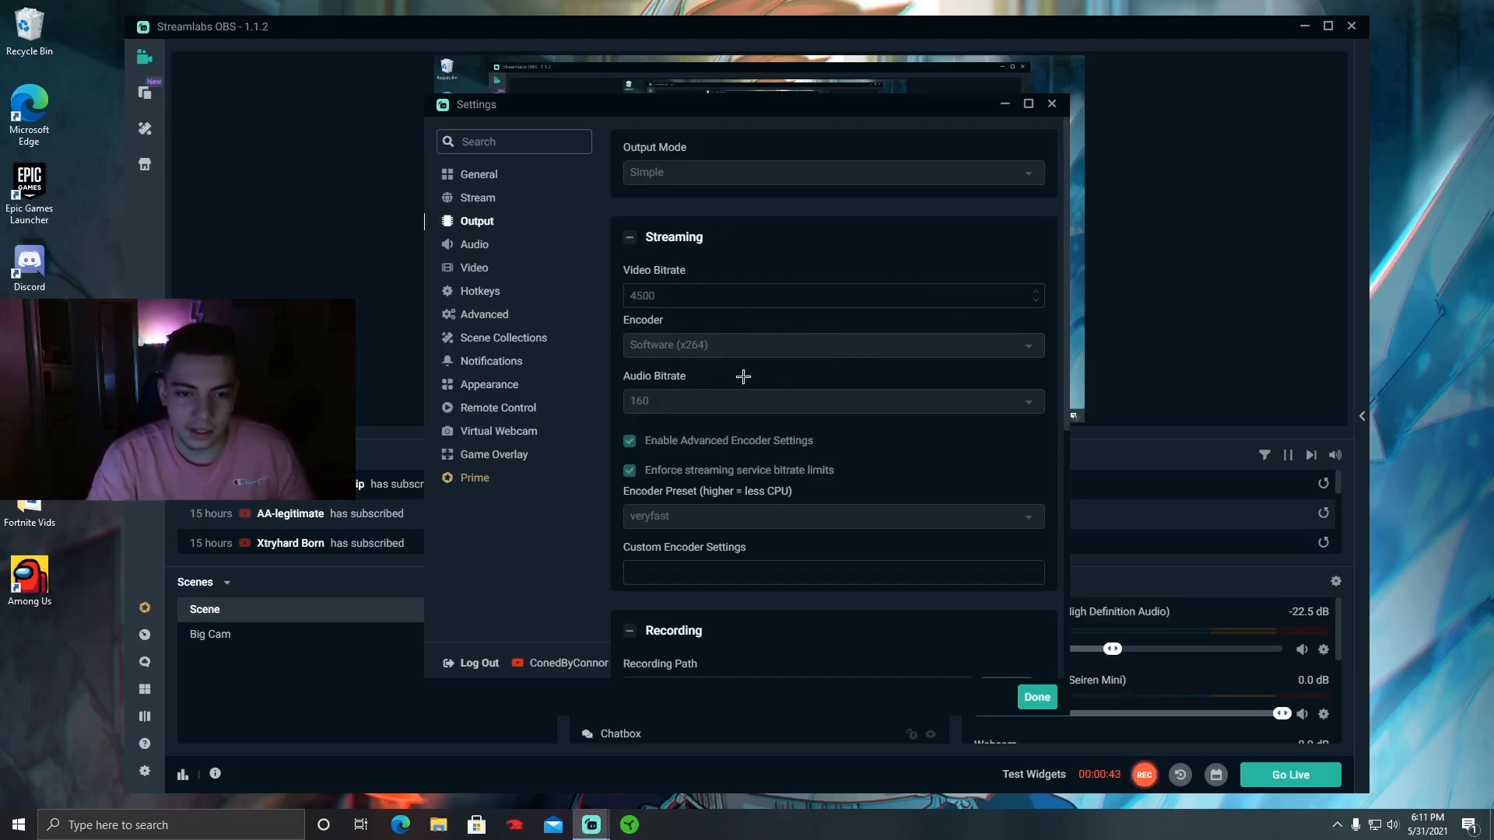
{"action": "mouse_move", "coordinate": [809, 420]}
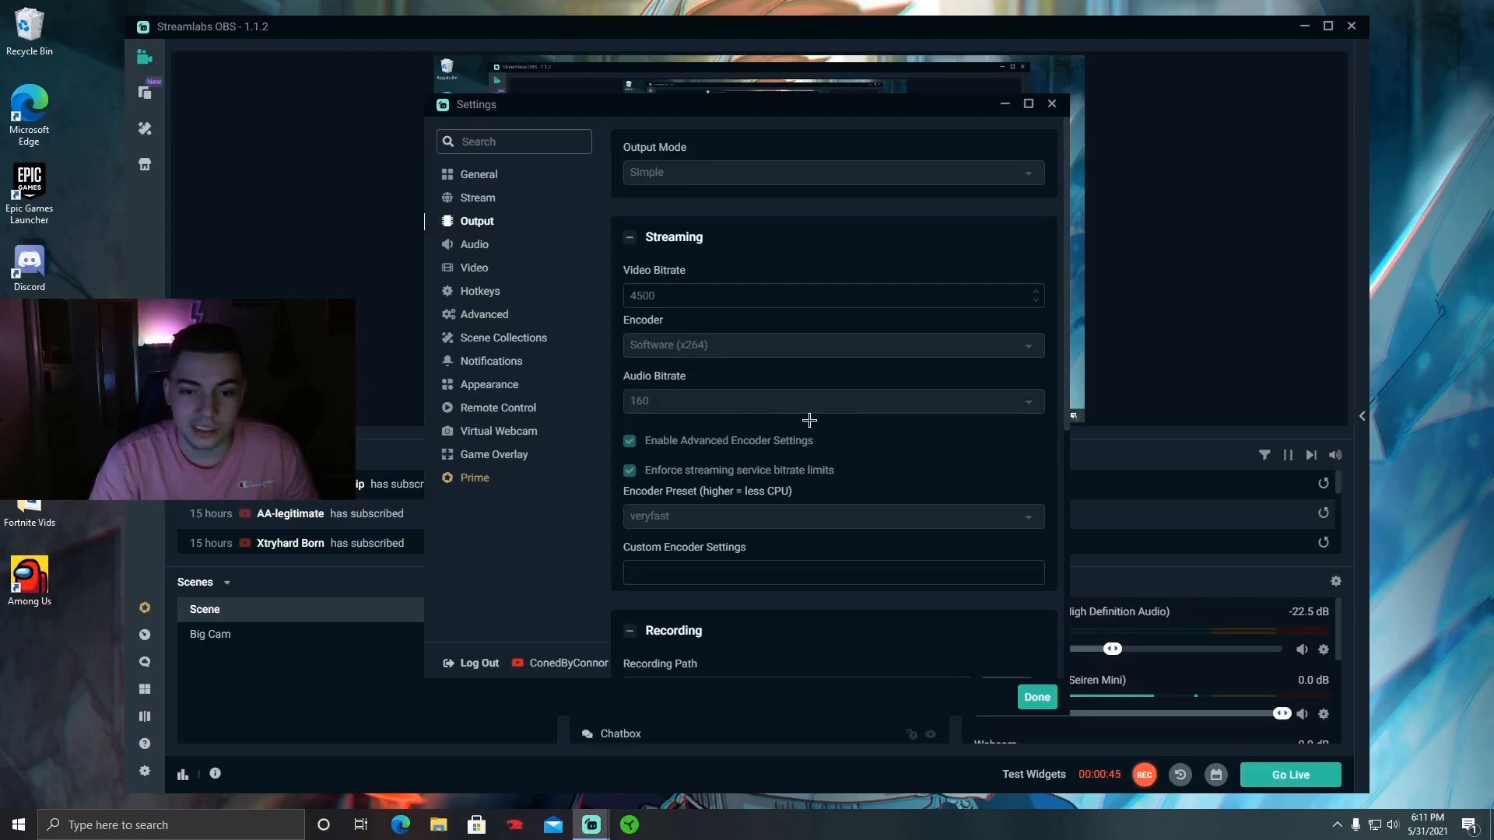
{"action": "scroll", "scroll_direction": "down", "scroll_amount": 3}
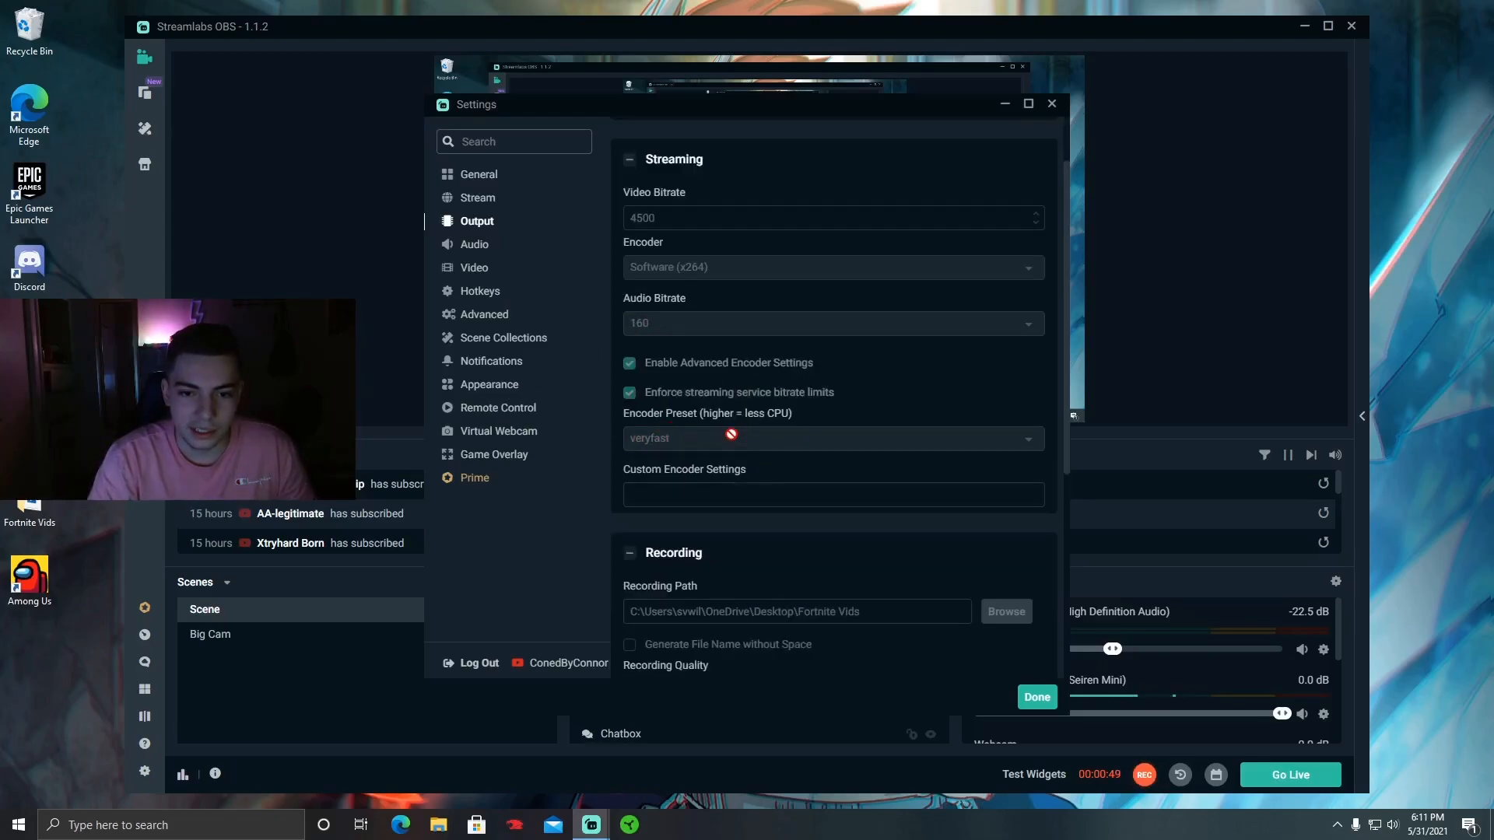
{"action": "scroll", "scroll_direction": "down", "scroll_amount": 3}
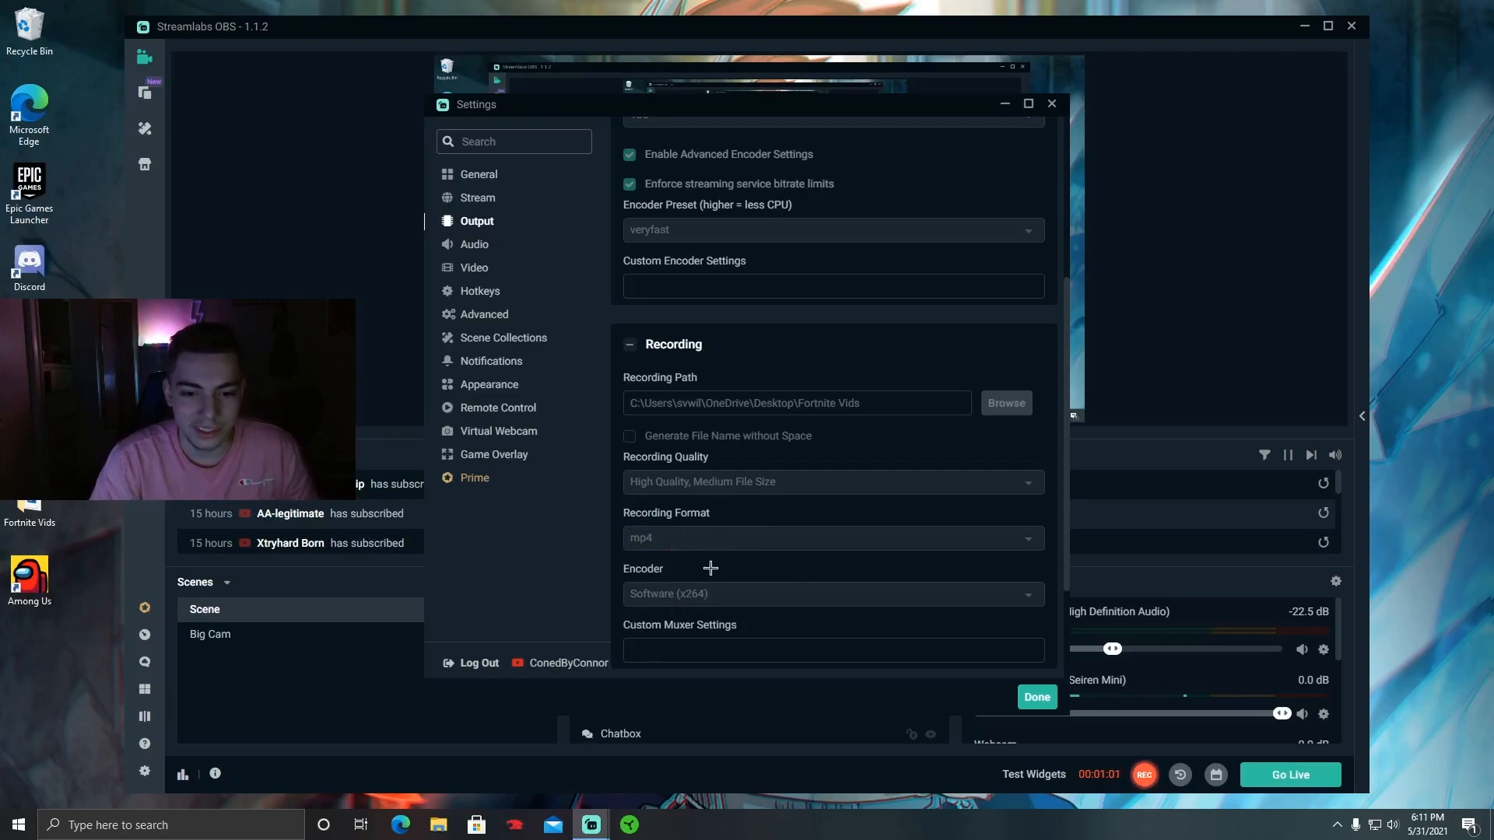
{"action": "scroll", "scroll_direction": "down", "scroll_amount": 3}
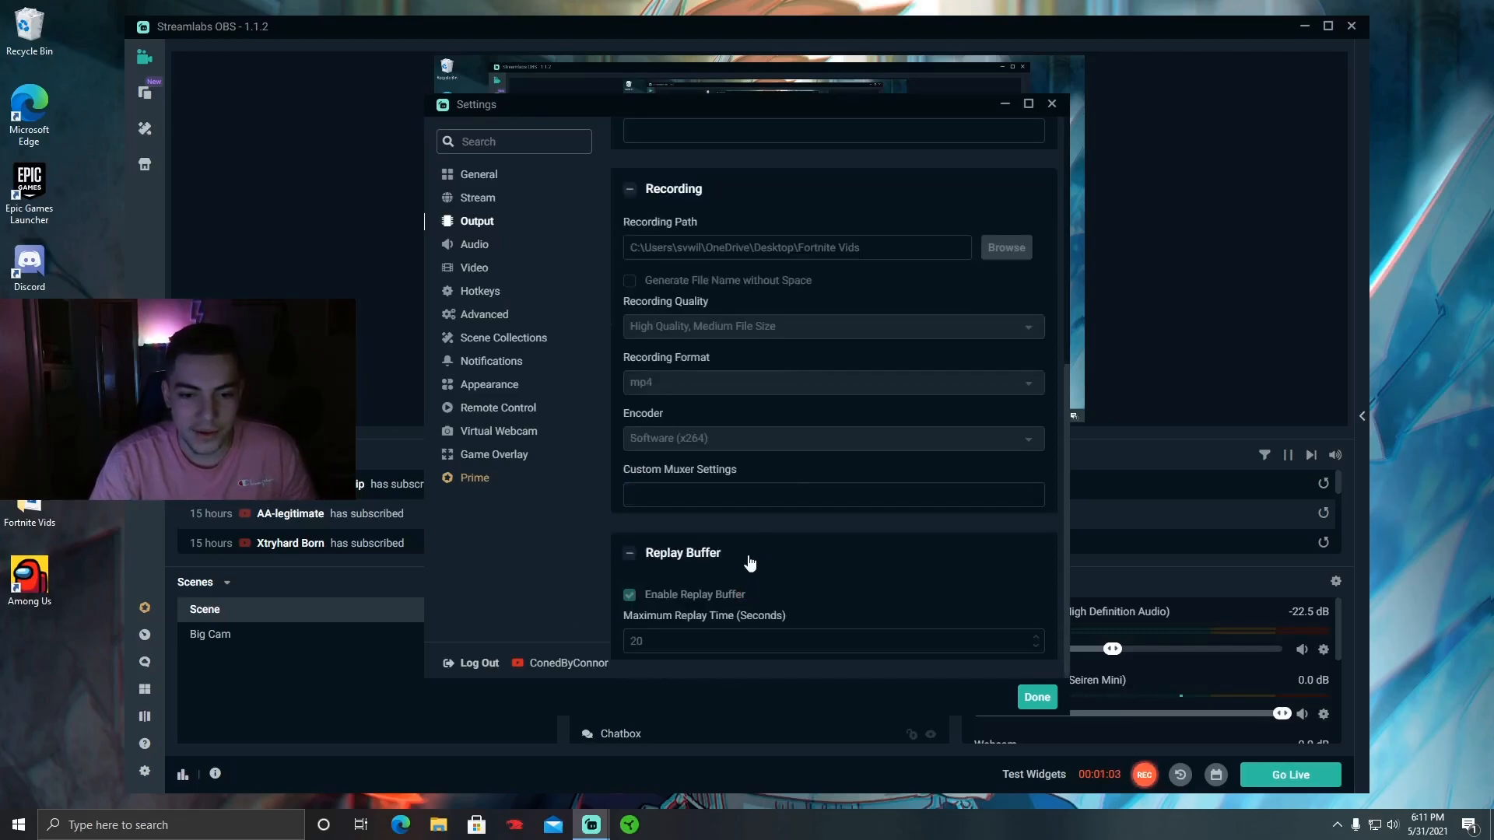
In Audio settings, keep the sample rate at 48khz and the channels at Stereo
{"action": "left_click", "coordinate": [475, 244]}
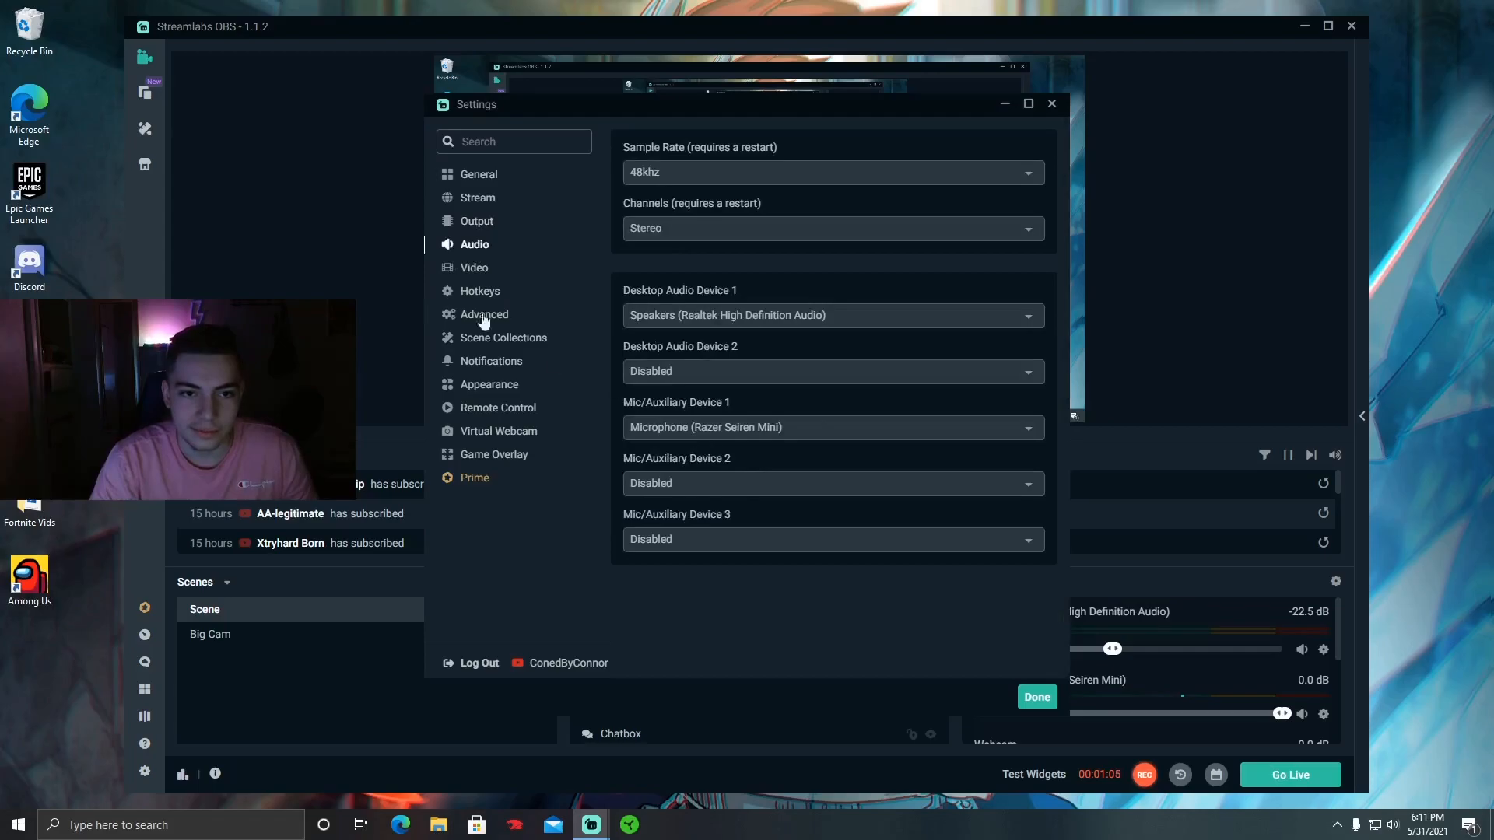
{"action": "left_click", "coordinate": [832, 172]}
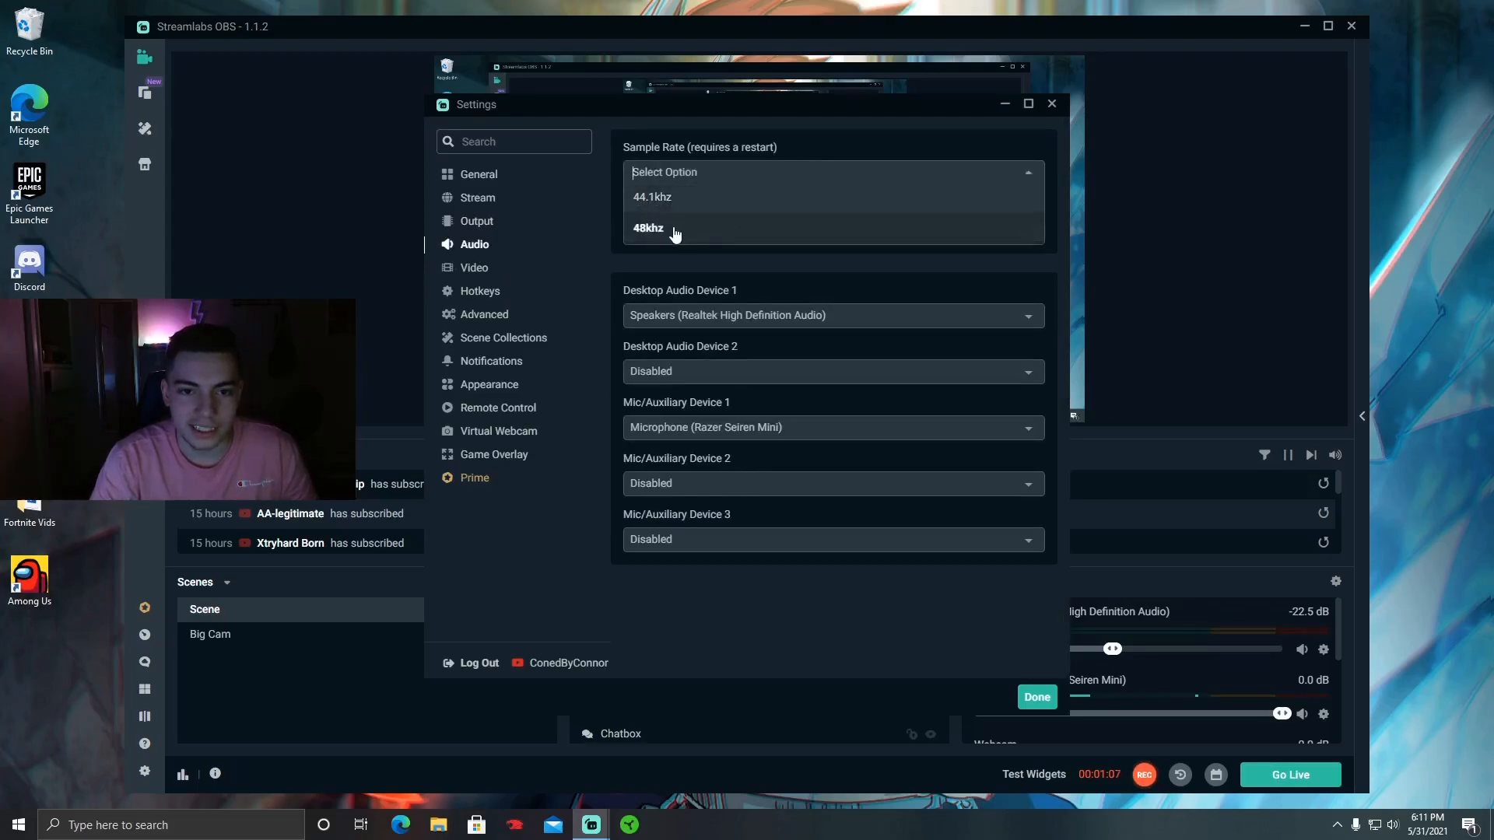
{"action": "left_click", "coordinate": [647, 227]}
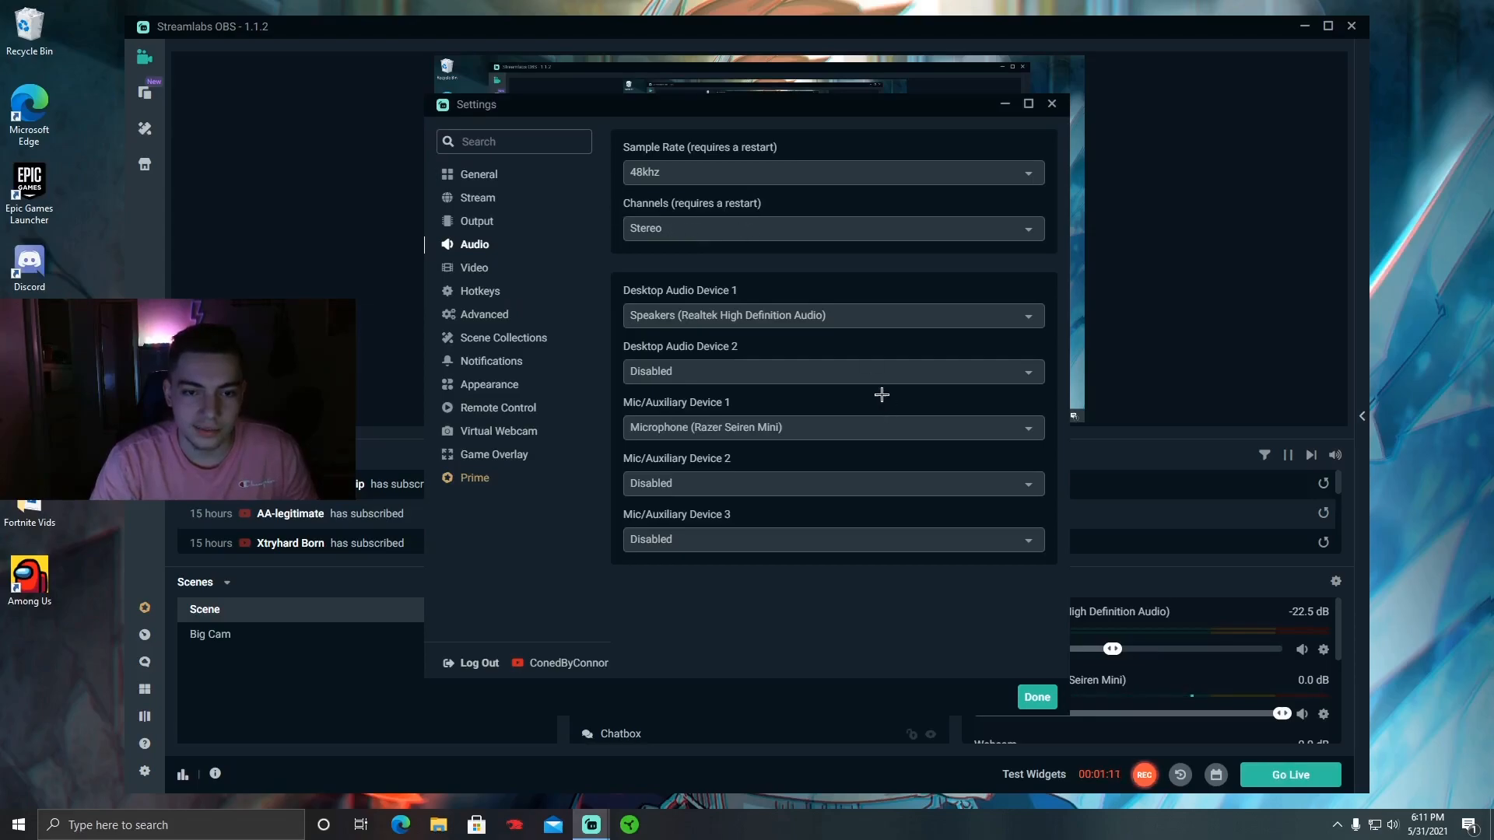
{"action": "left_click", "coordinate": [832, 227]}
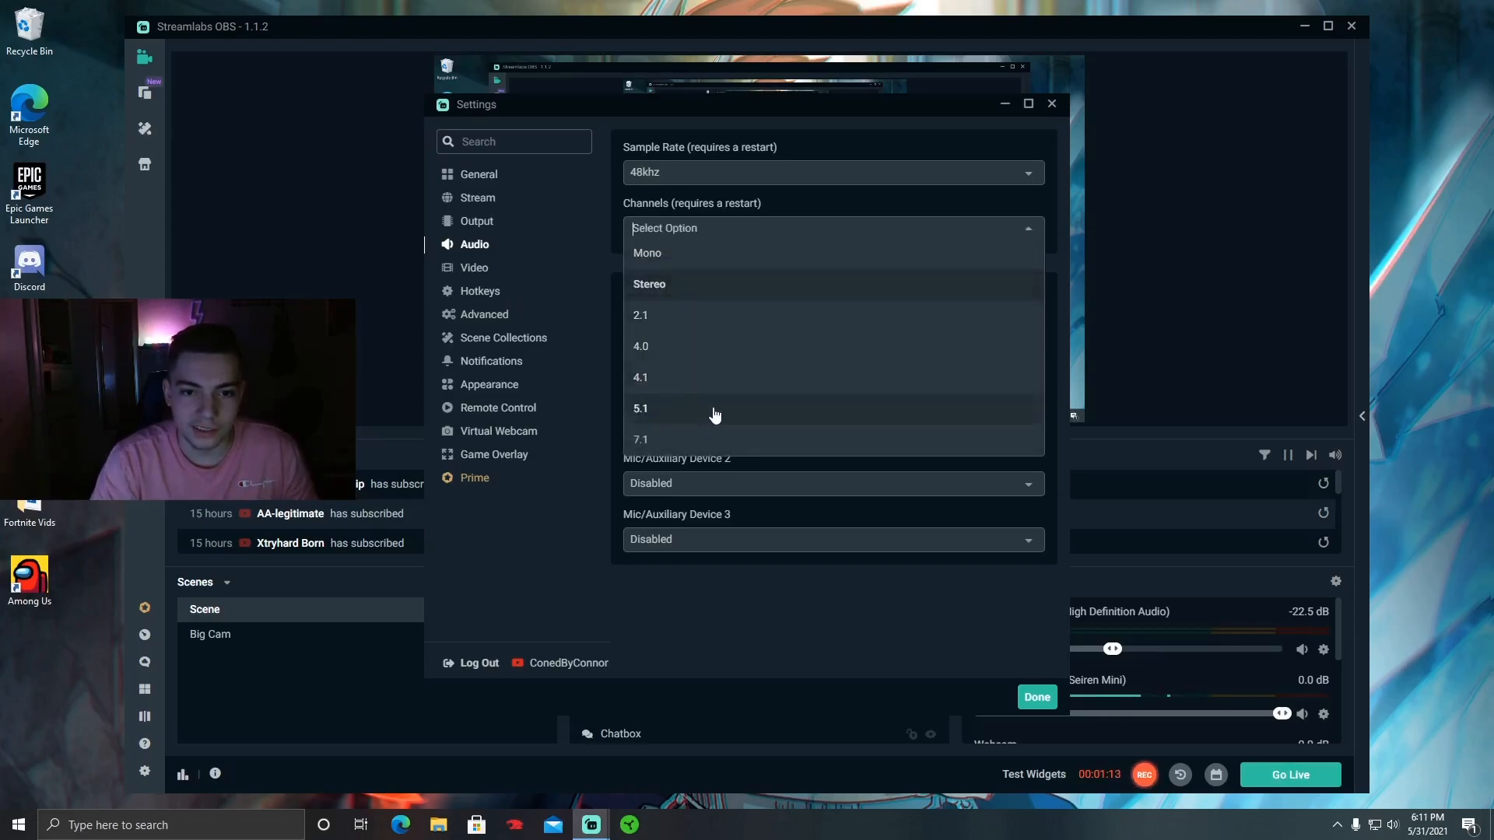
{"action": "left_click", "coordinate": [650, 283]}
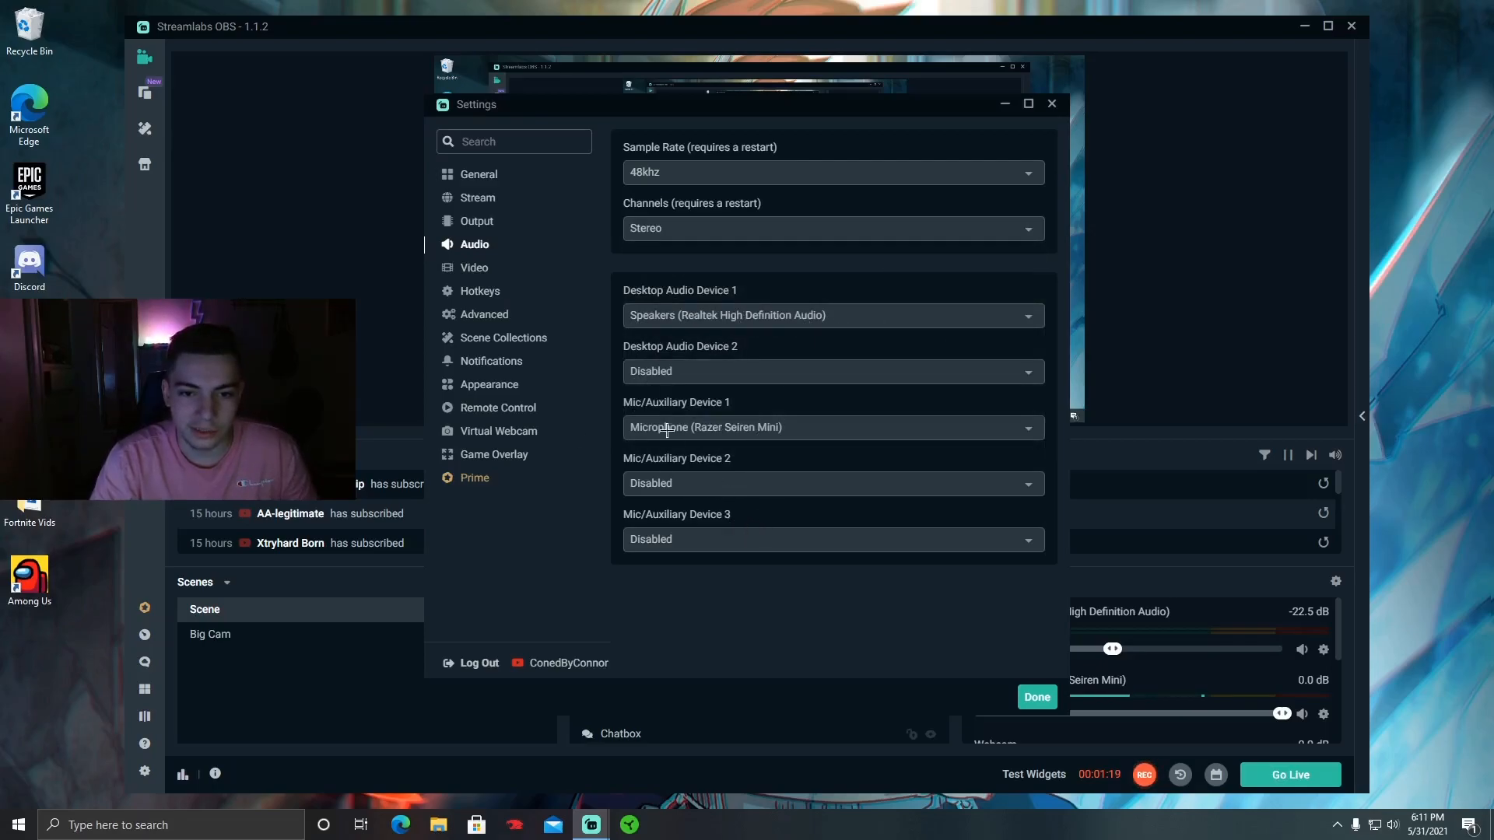
{"action": "mouse_move", "coordinate": [778, 352]}
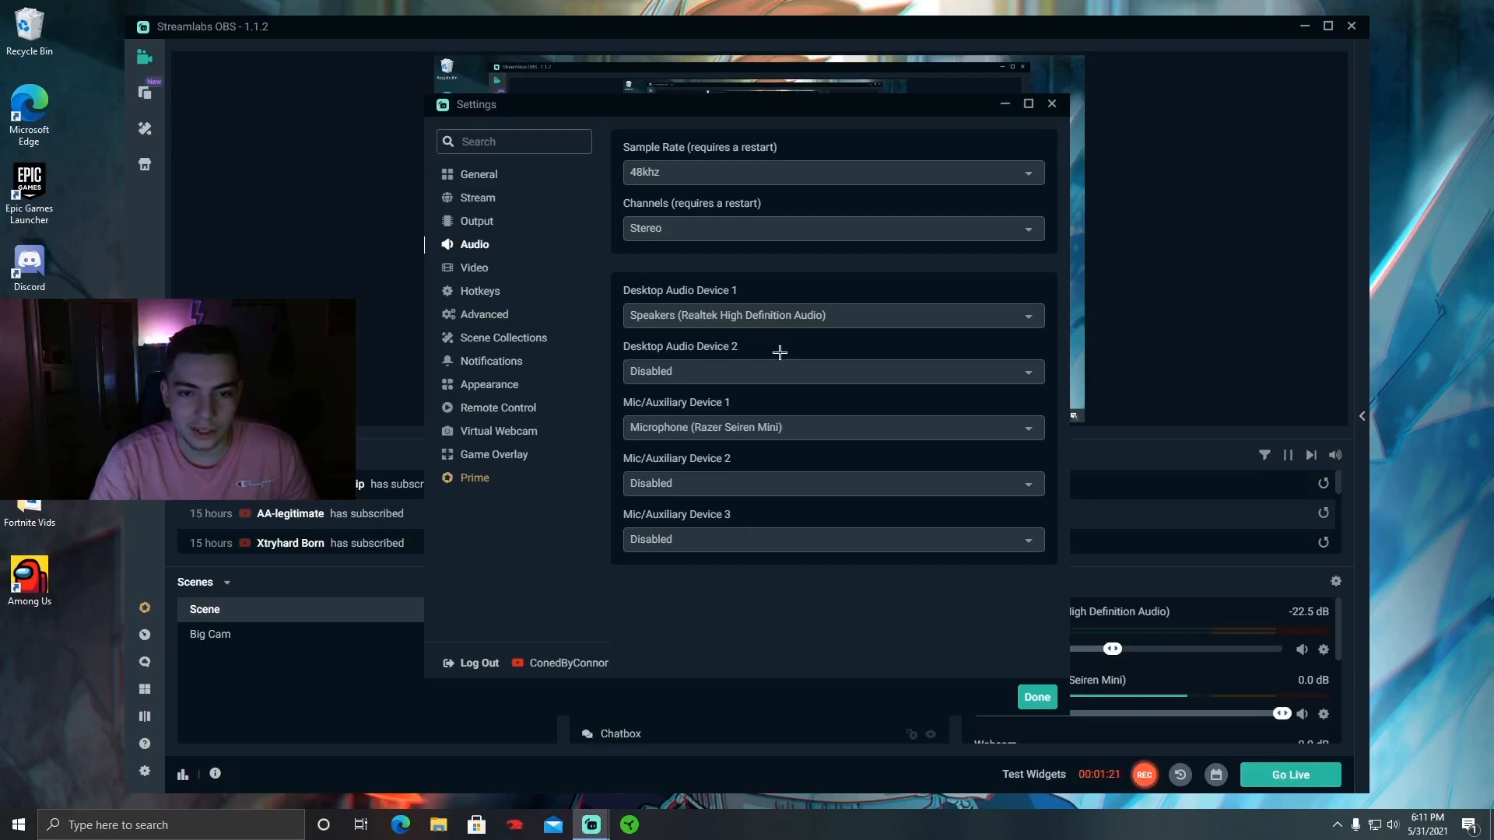
Show the Video settings with 1920x1080 base and output resolutions at 60 FPS
{"action": "left_click", "coordinate": [475, 267]}
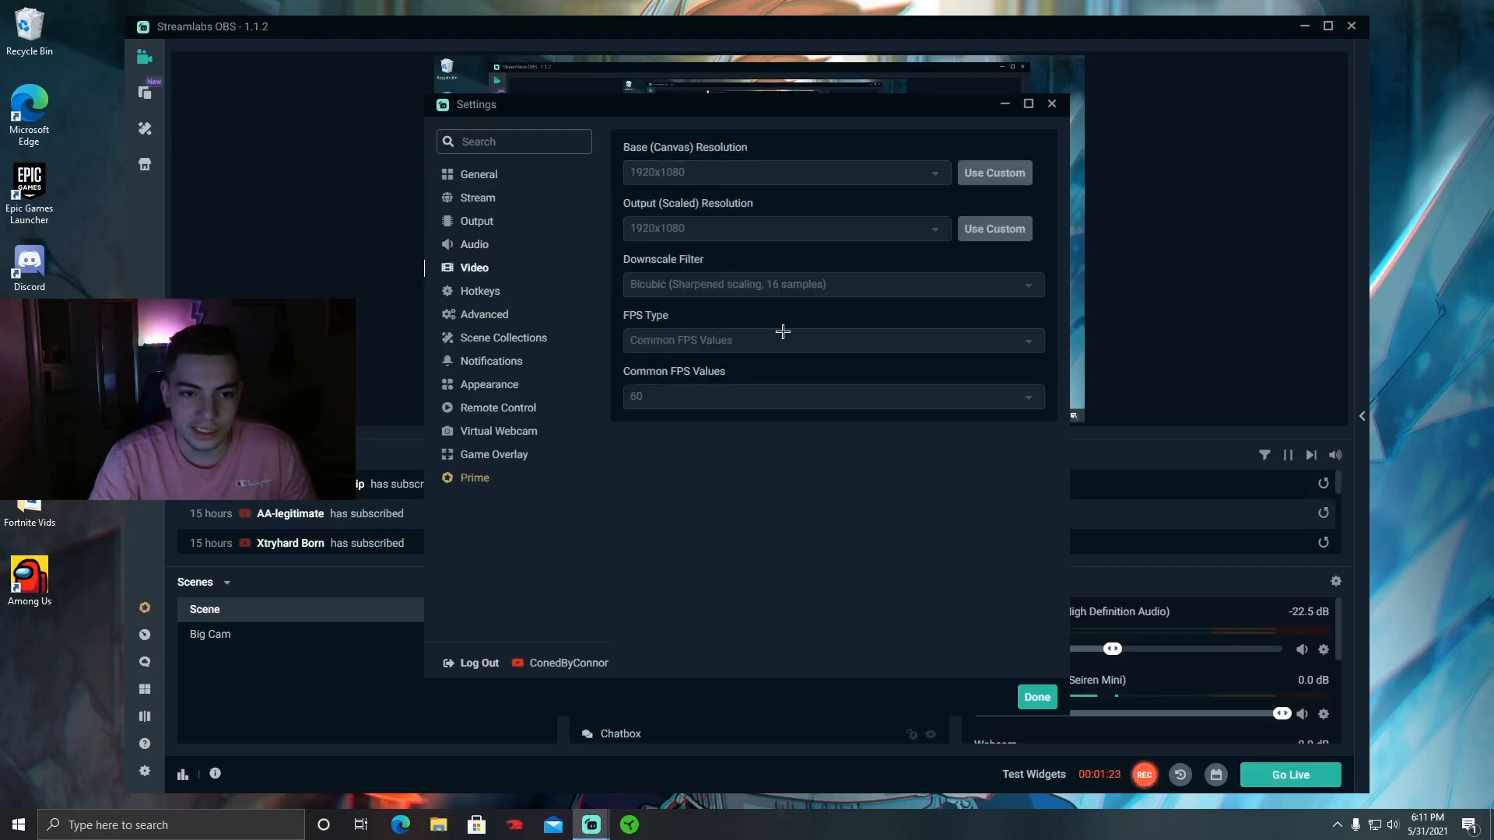
{"action": "mouse_move", "coordinate": [490, 196]}
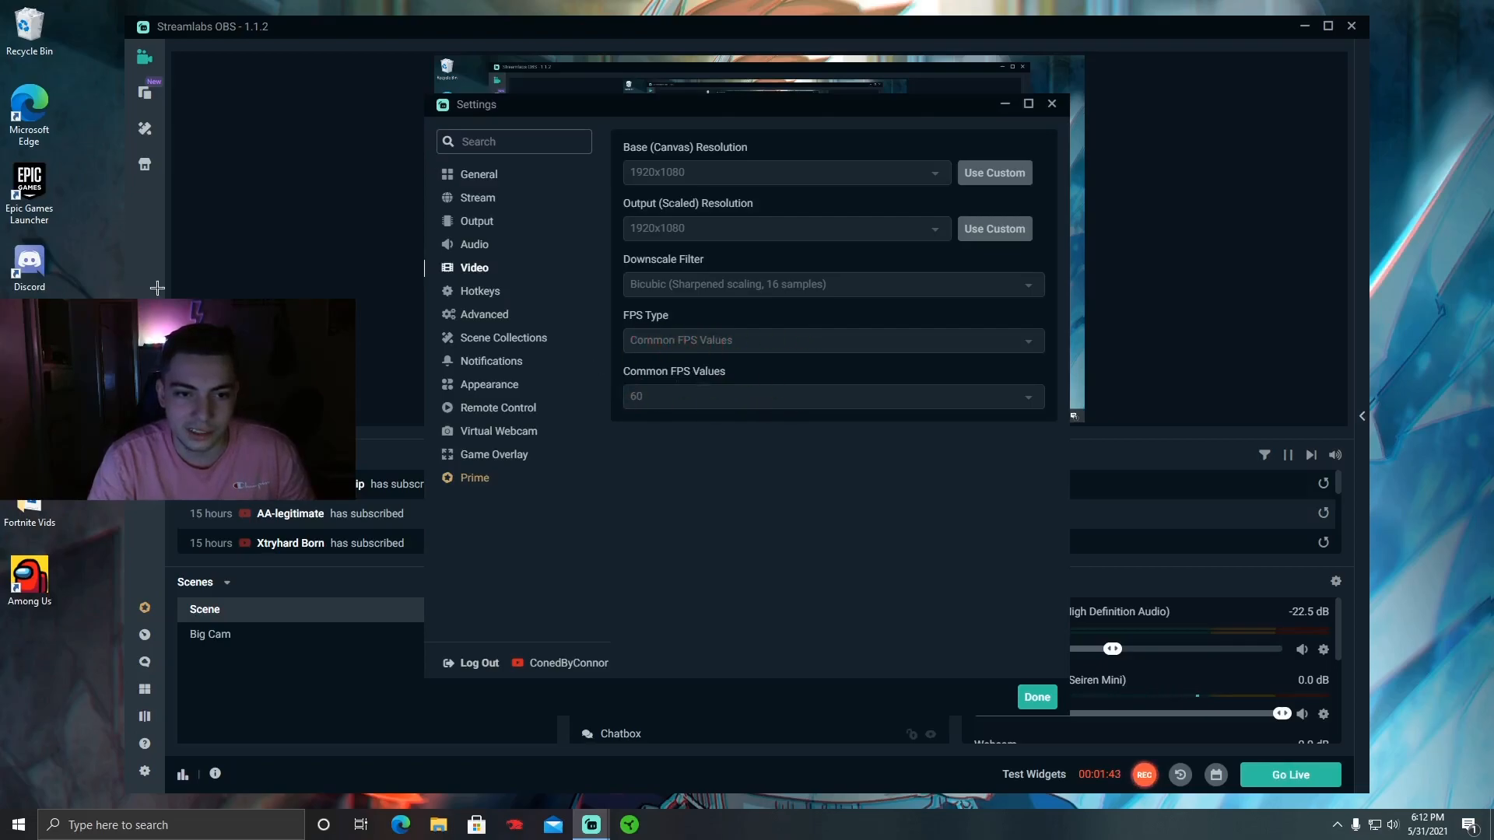
Scroll through the Hotkeys list past Start/Stop Recording, then move on to Advanced settings
{"action": "left_click", "coordinate": [479, 291]}
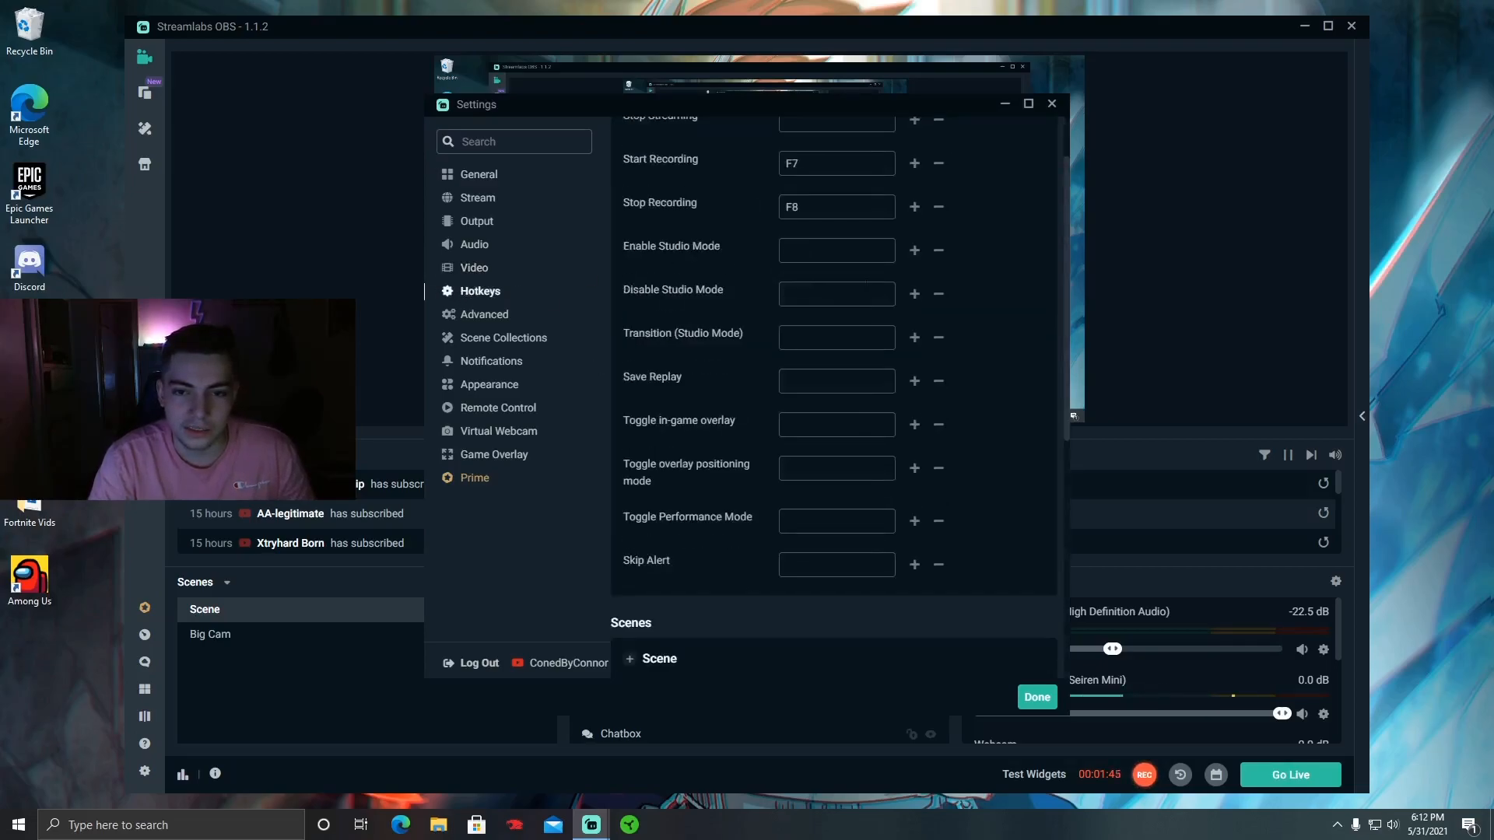
{"action": "scroll", "scroll_direction": "down", "scroll_amount": 3}
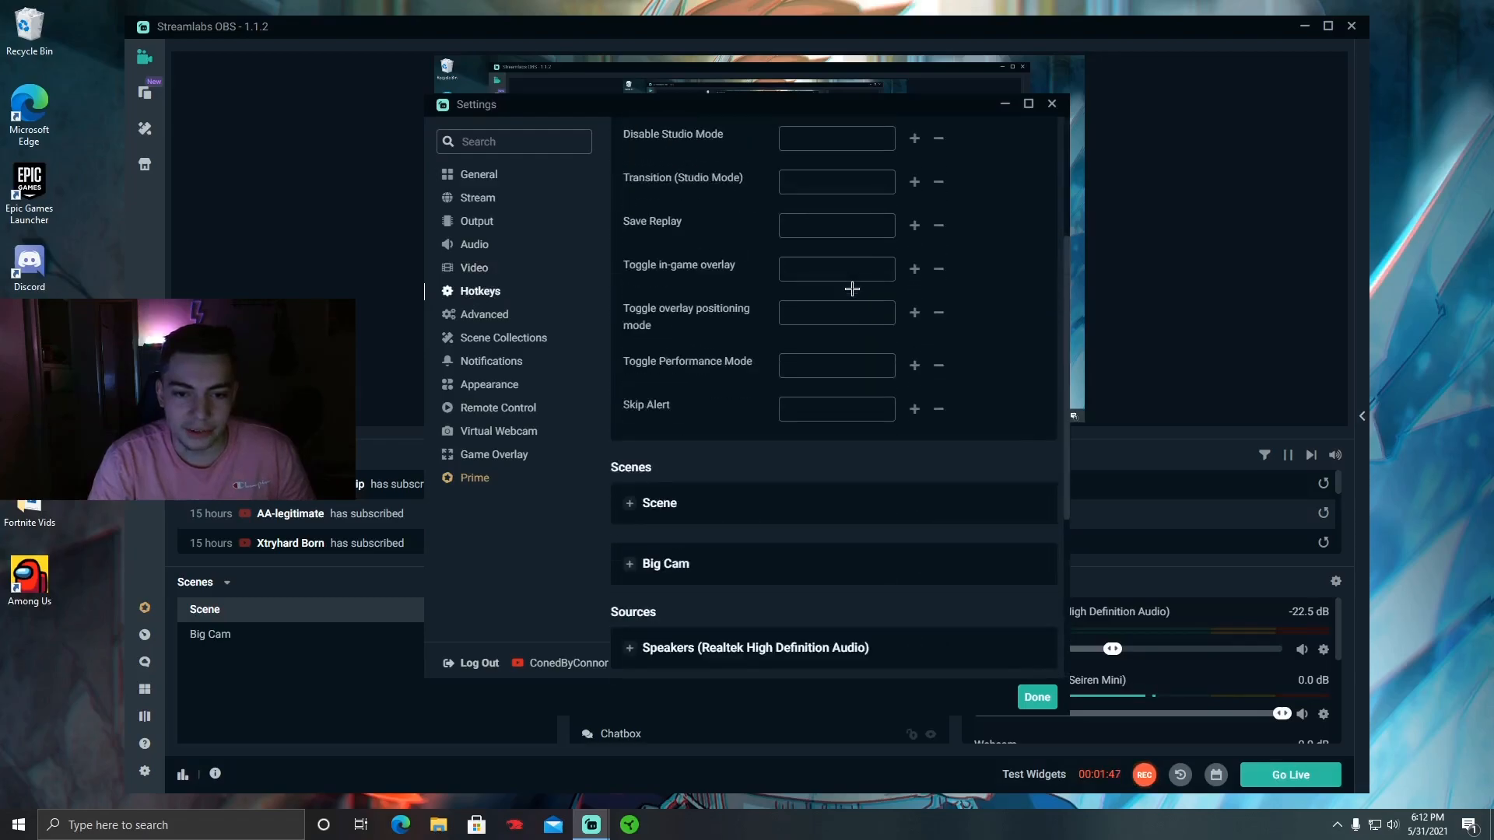
{"action": "left_click", "coordinate": [486, 314]}
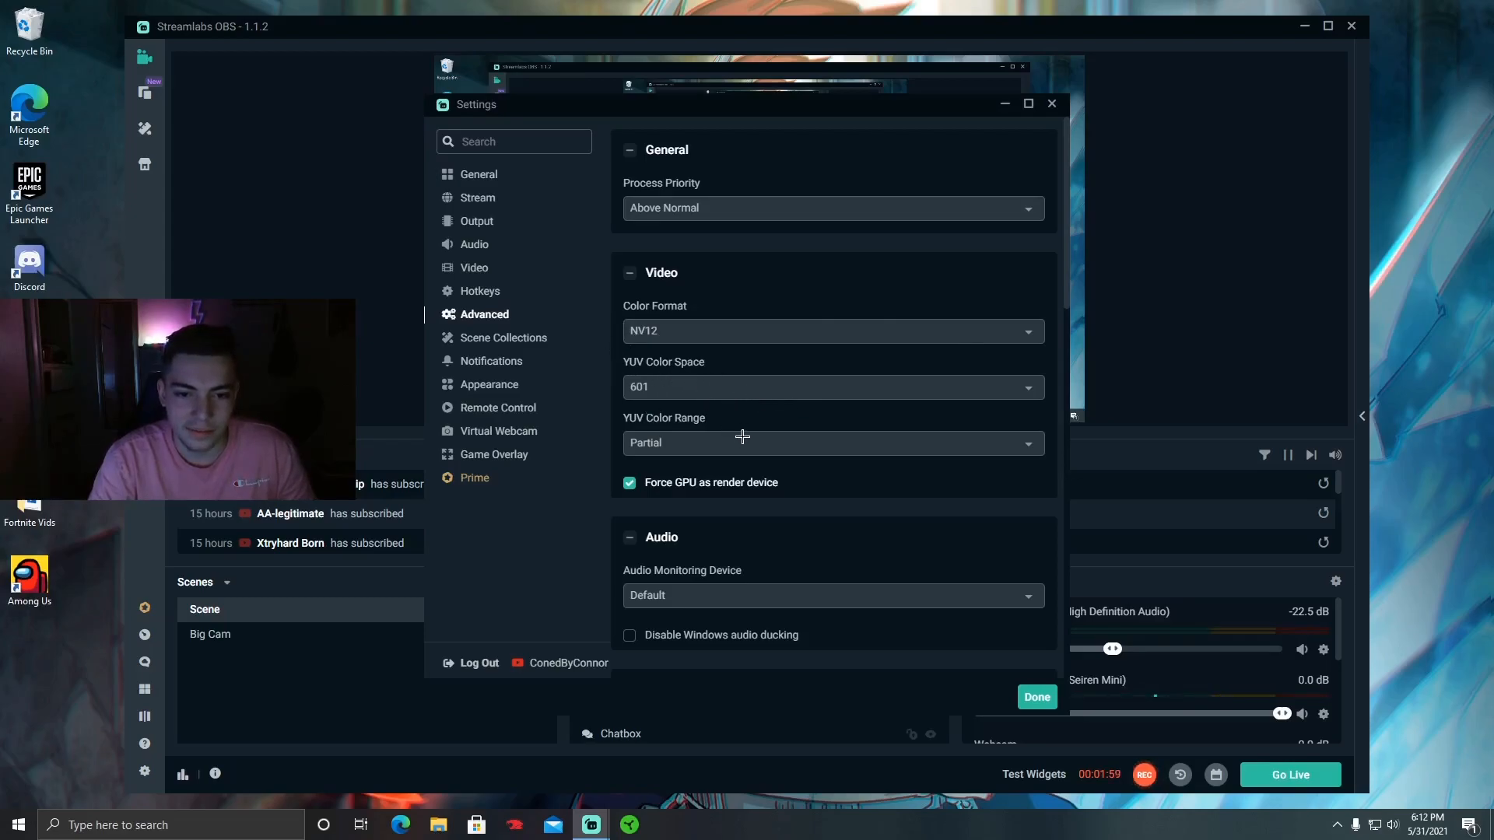
Scroll through the Advanced settings including process priority, color format and low latency mode
{"action": "scroll", "scroll_direction": "down", "scroll_amount": 3}
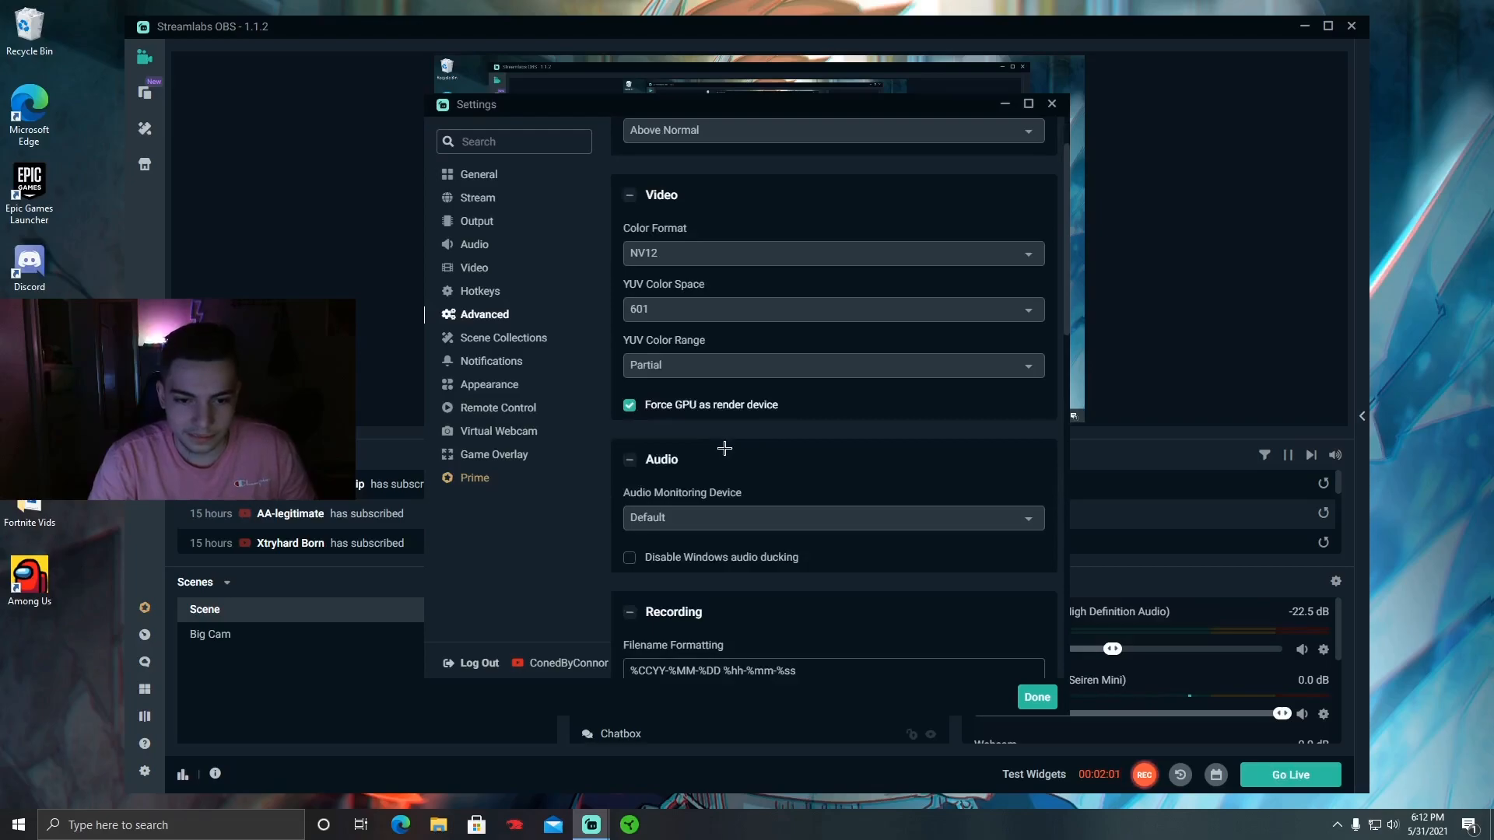
{"action": "scroll", "scroll_direction": "down", "scroll_amount": 3}
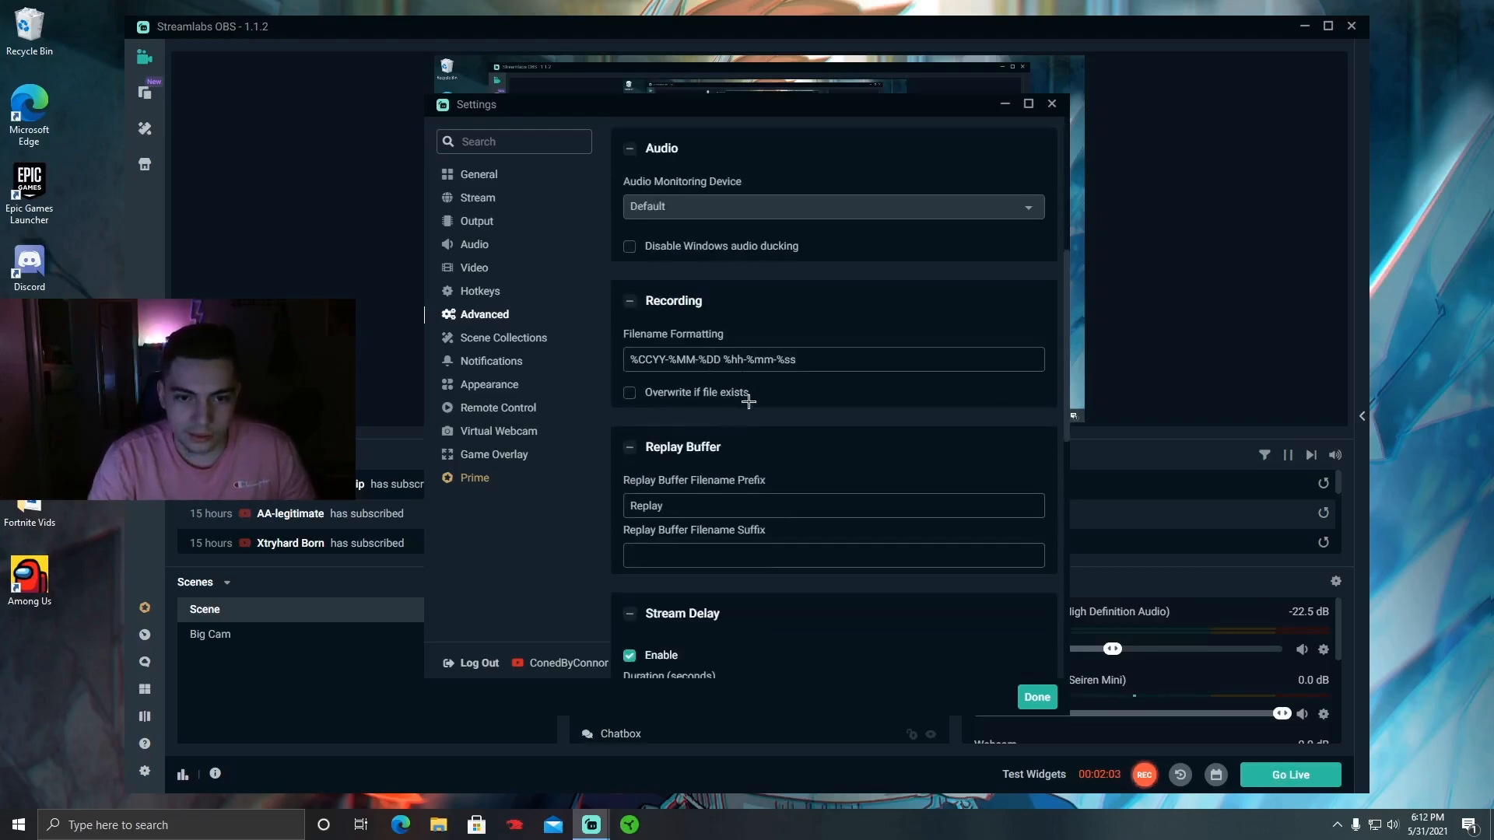
{"action": "scroll", "scroll_direction": "down", "scroll_amount": 3}
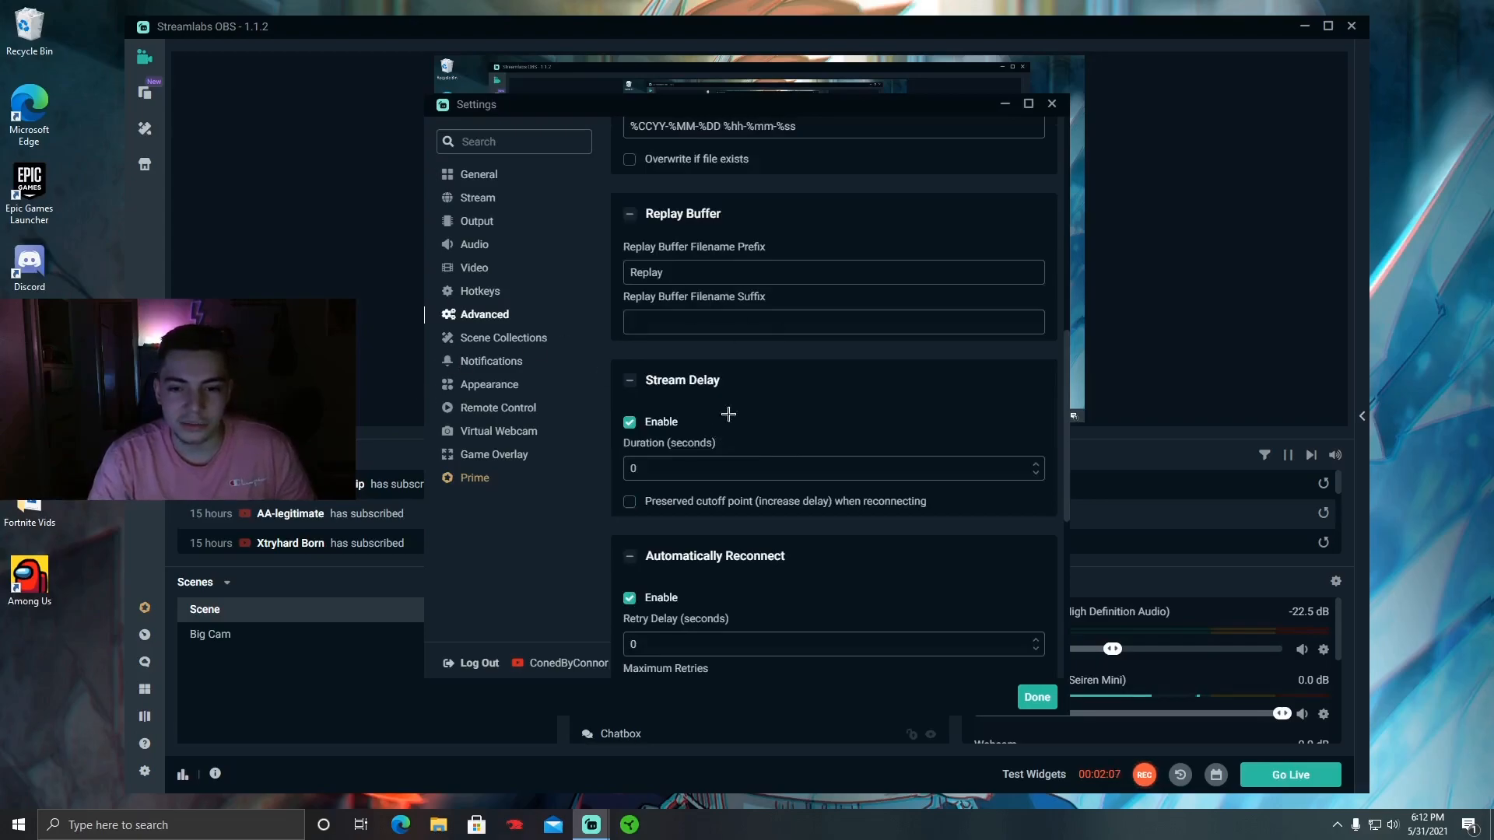
{"action": "mouse_move", "coordinate": [579, 437]}
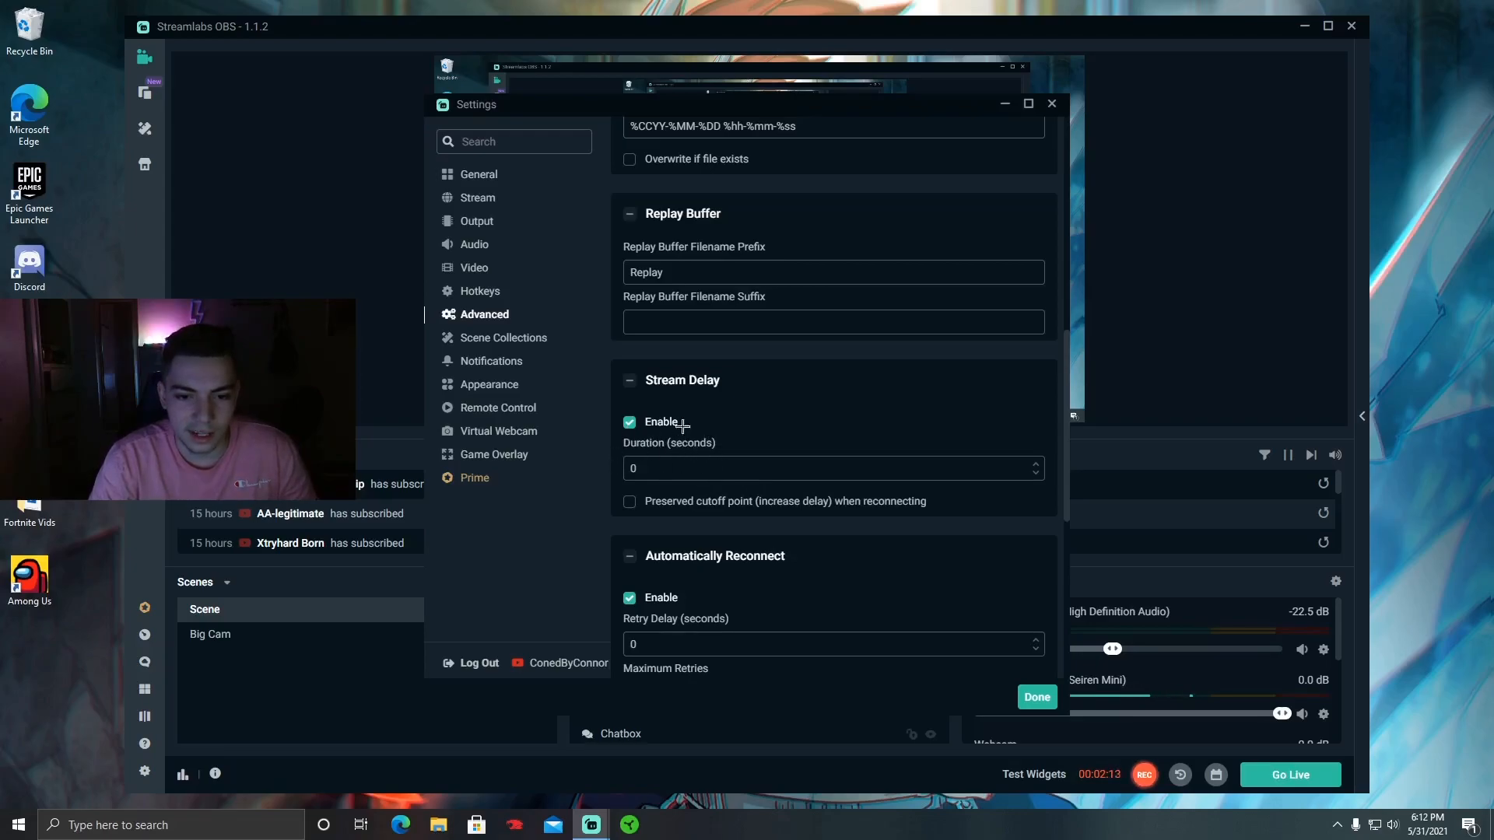
{"action": "scroll", "scroll_direction": "down", "scroll_amount": 3}
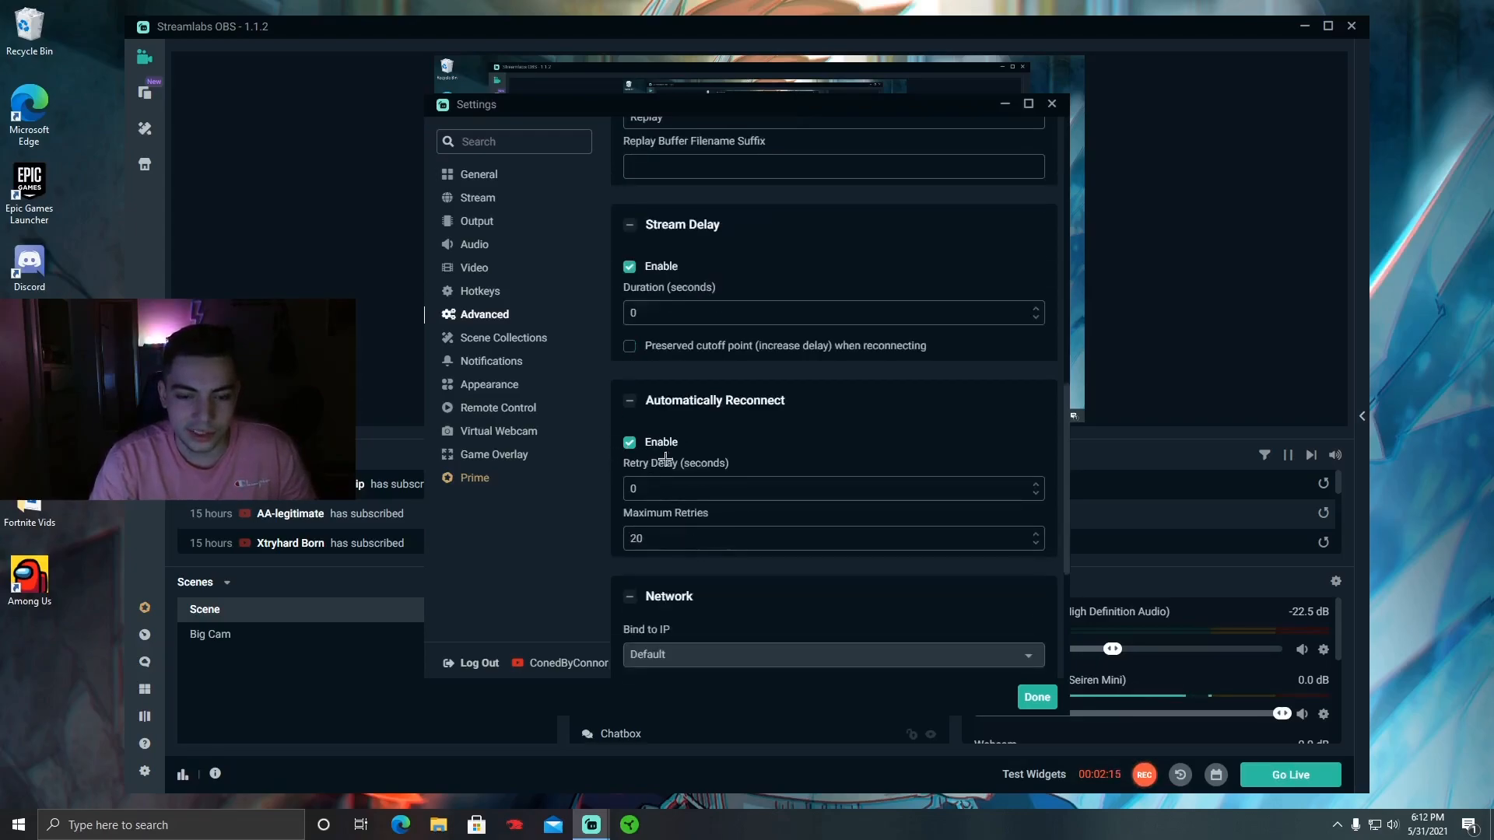
{"action": "mouse_move", "coordinate": [836, 470]}
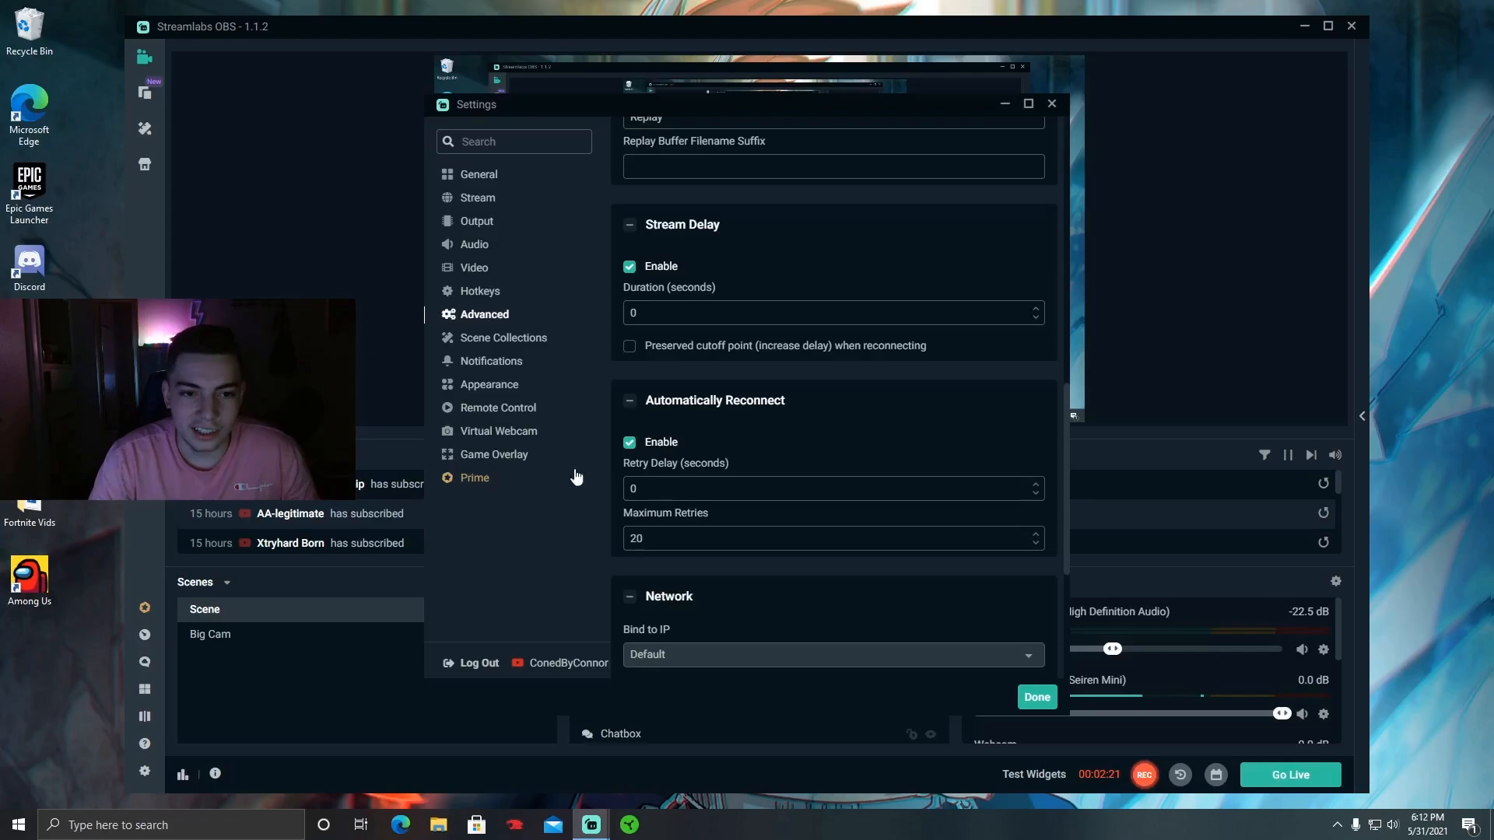
{"action": "mouse_move", "coordinate": [588, 410]}
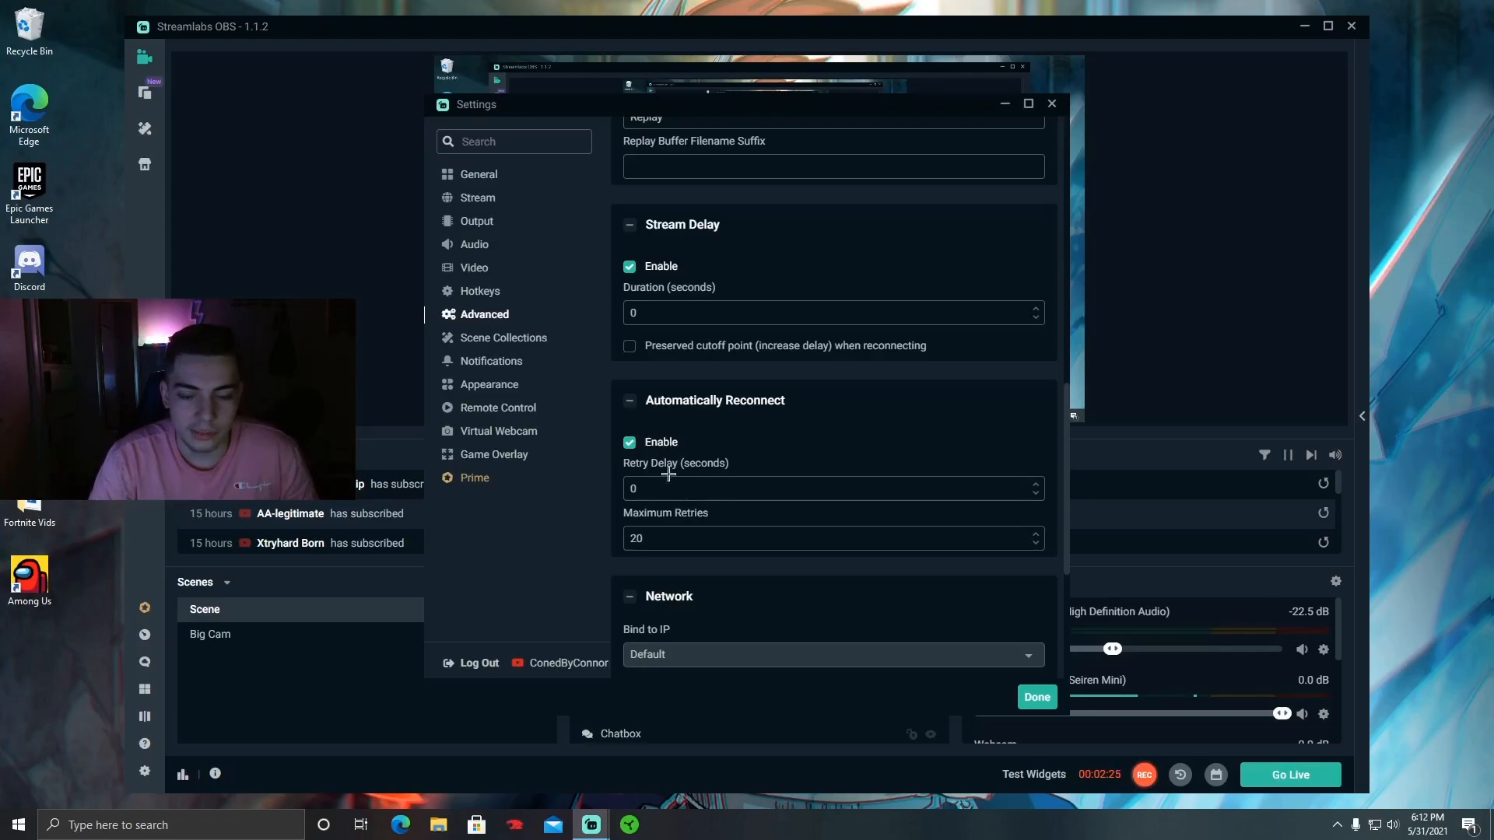
{"action": "scroll", "scroll_direction": "down", "scroll_amount": 3}
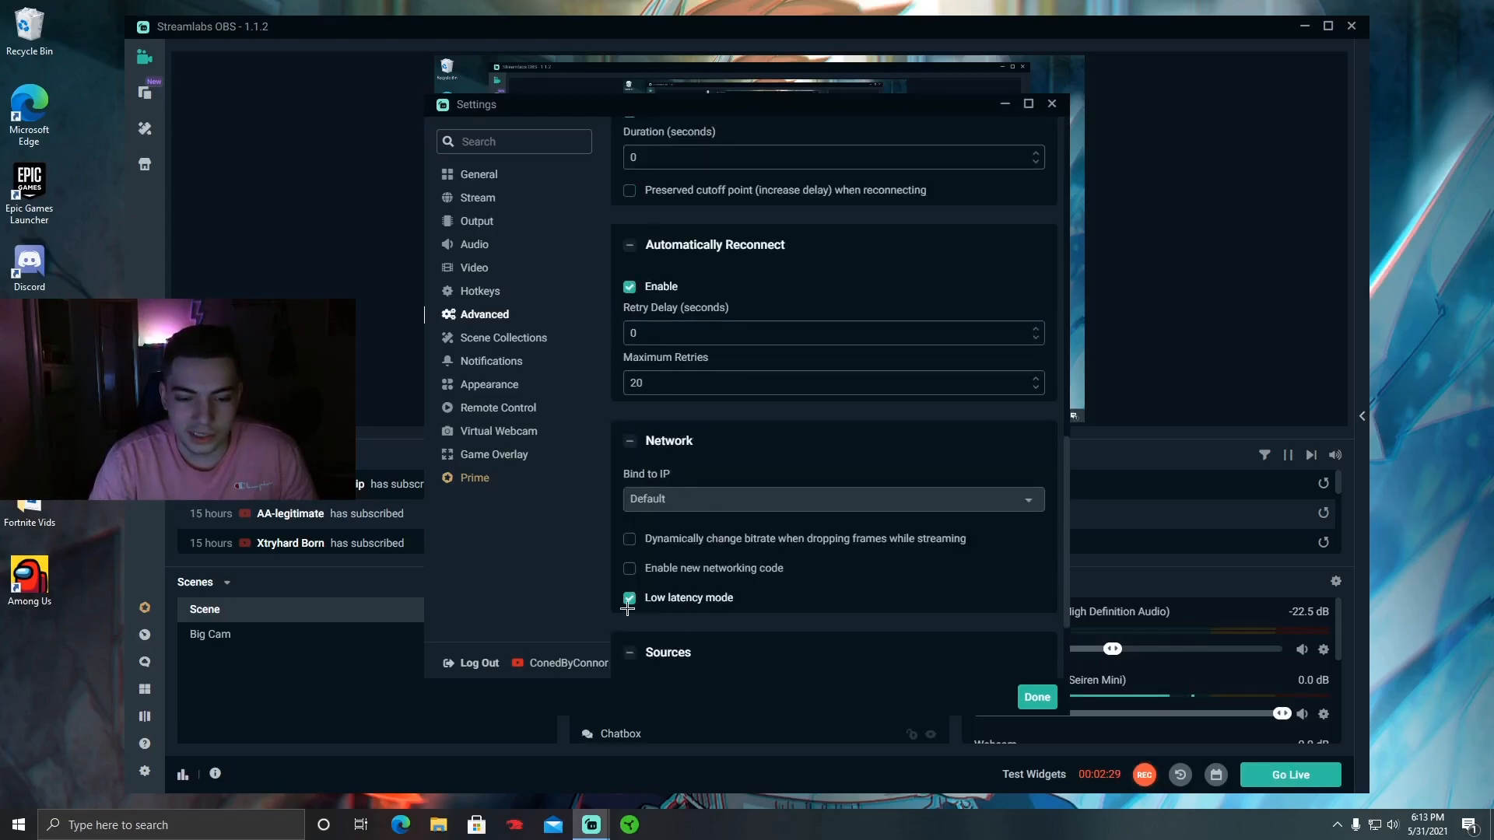
{"action": "scroll", "scroll_direction": "down", "scroll_amount": 3}
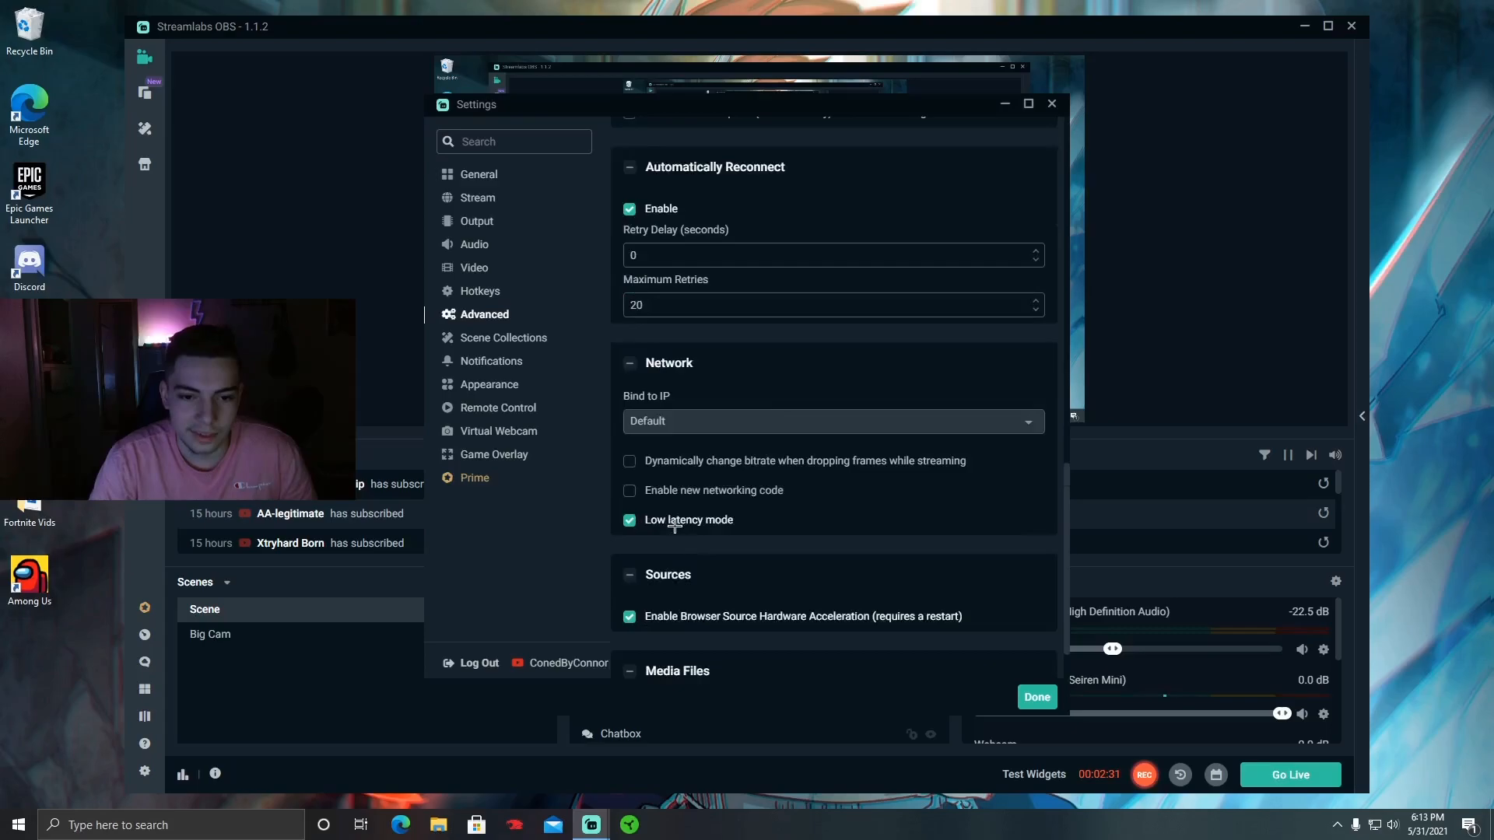
Review Scene Collections, Appearance and Game Overlay settings, then close Settings with Done
{"action": "left_click", "coordinate": [504, 338]}
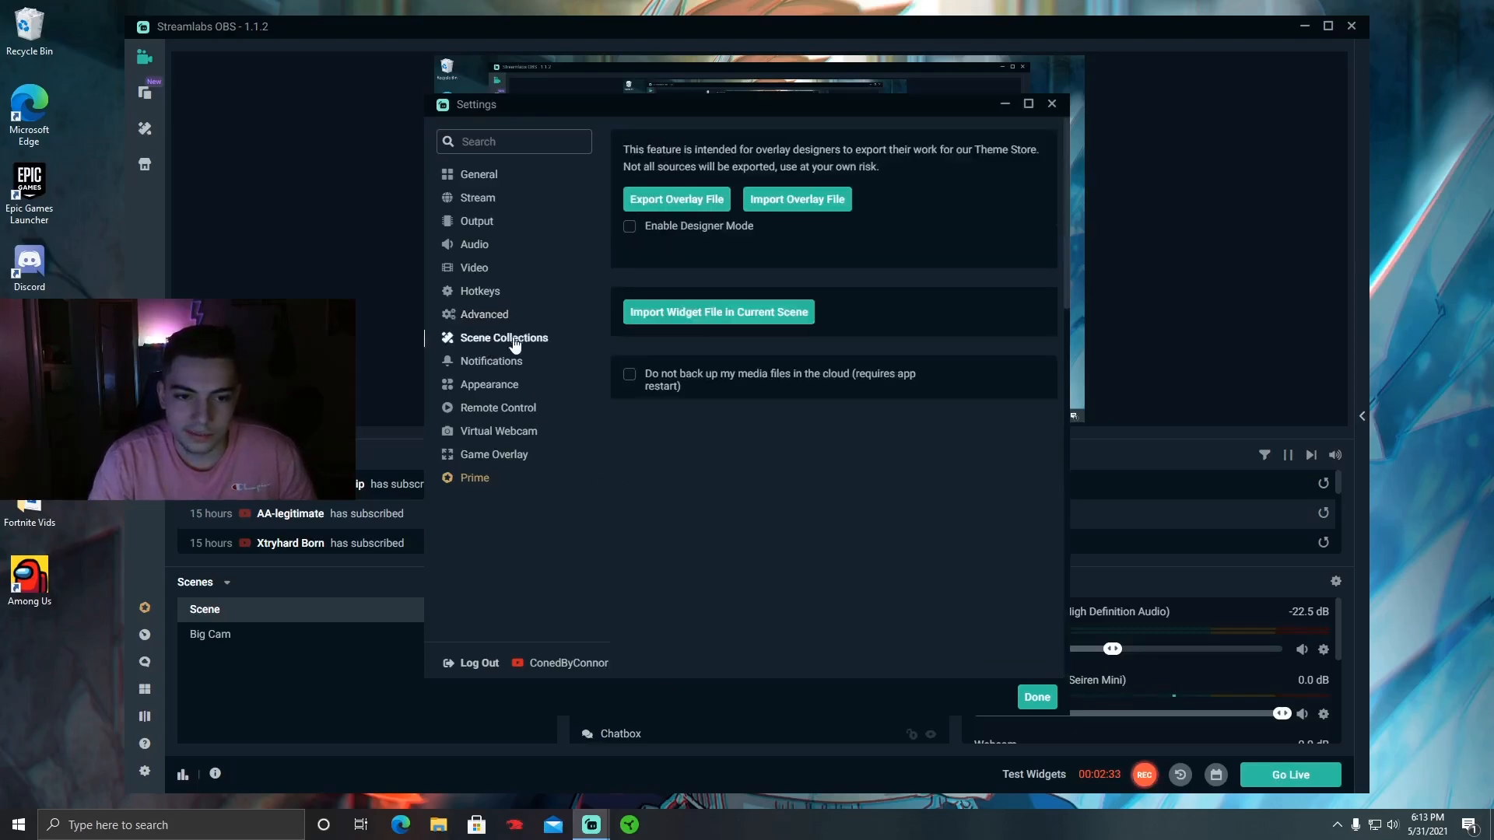
{"action": "left_click", "coordinate": [489, 384]}
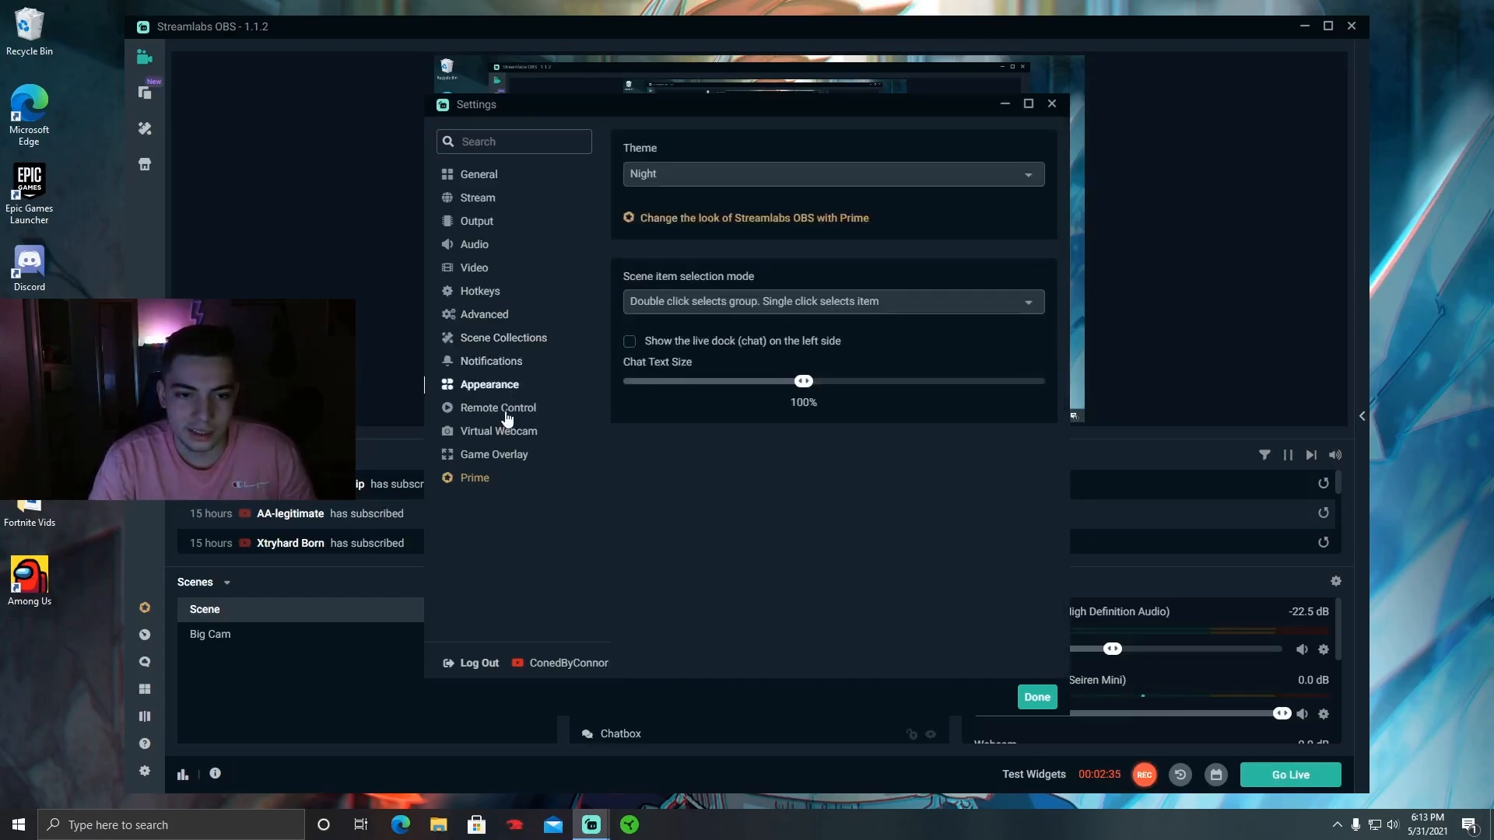
{"action": "left_click", "coordinate": [495, 455]}
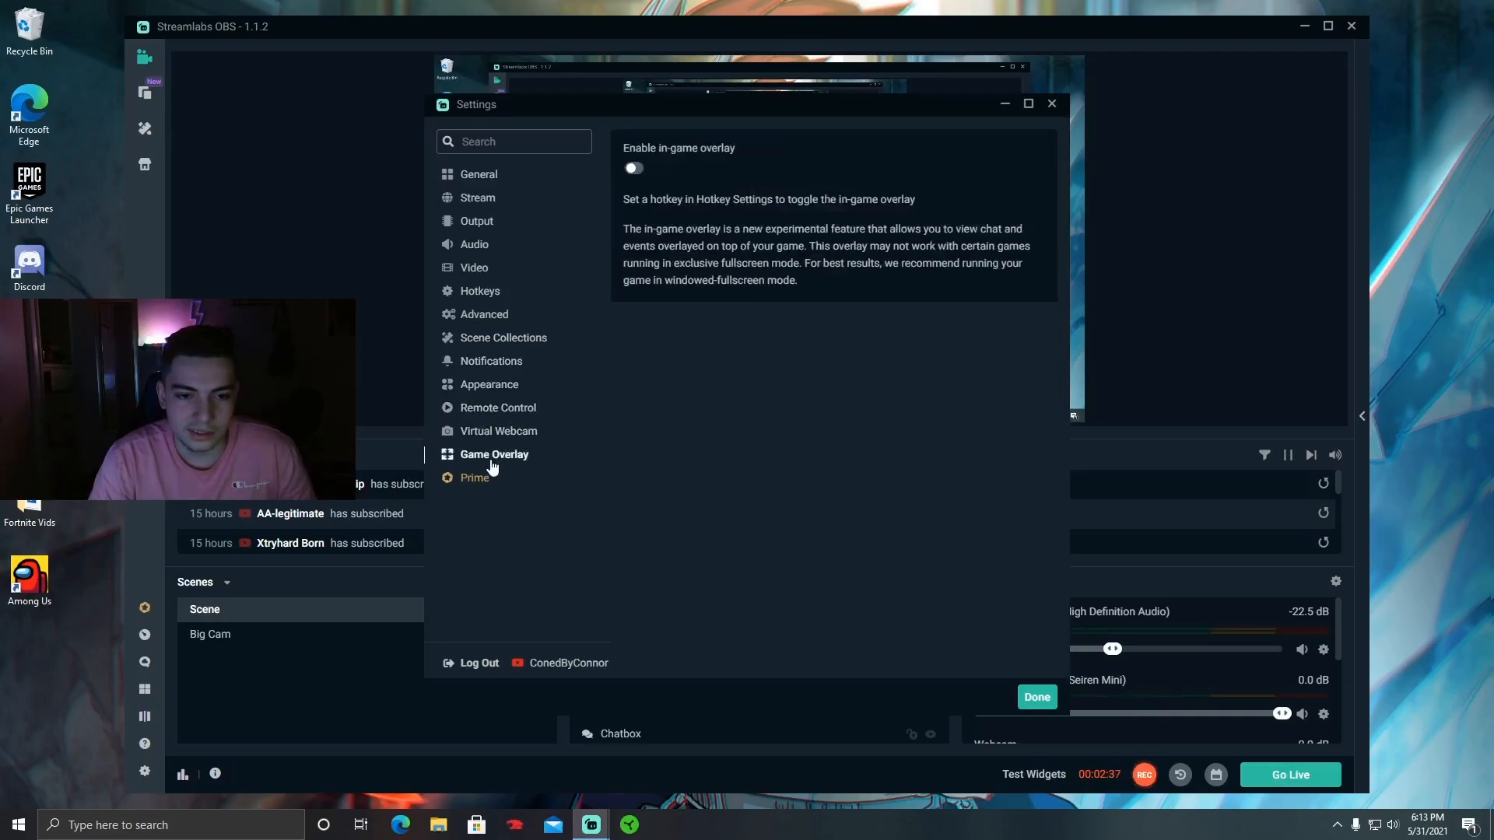
{"action": "left_click", "coordinate": [1037, 696]}
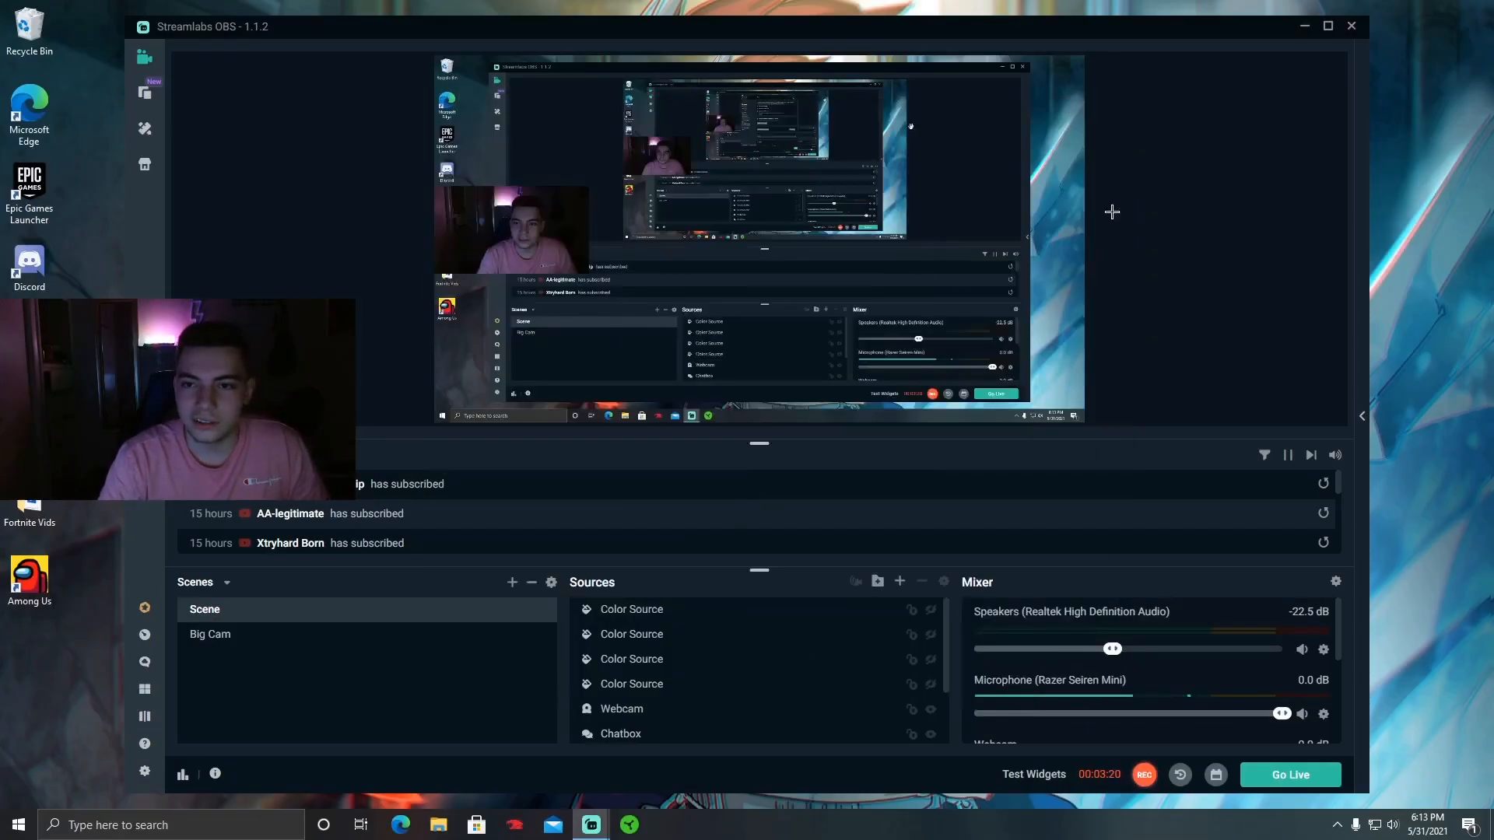
Open the Go Live dialog showing the YouTube Fortnite stream, Public privacy and Ultra low-latency
{"action": "left_click", "coordinate": [1290, 775]}
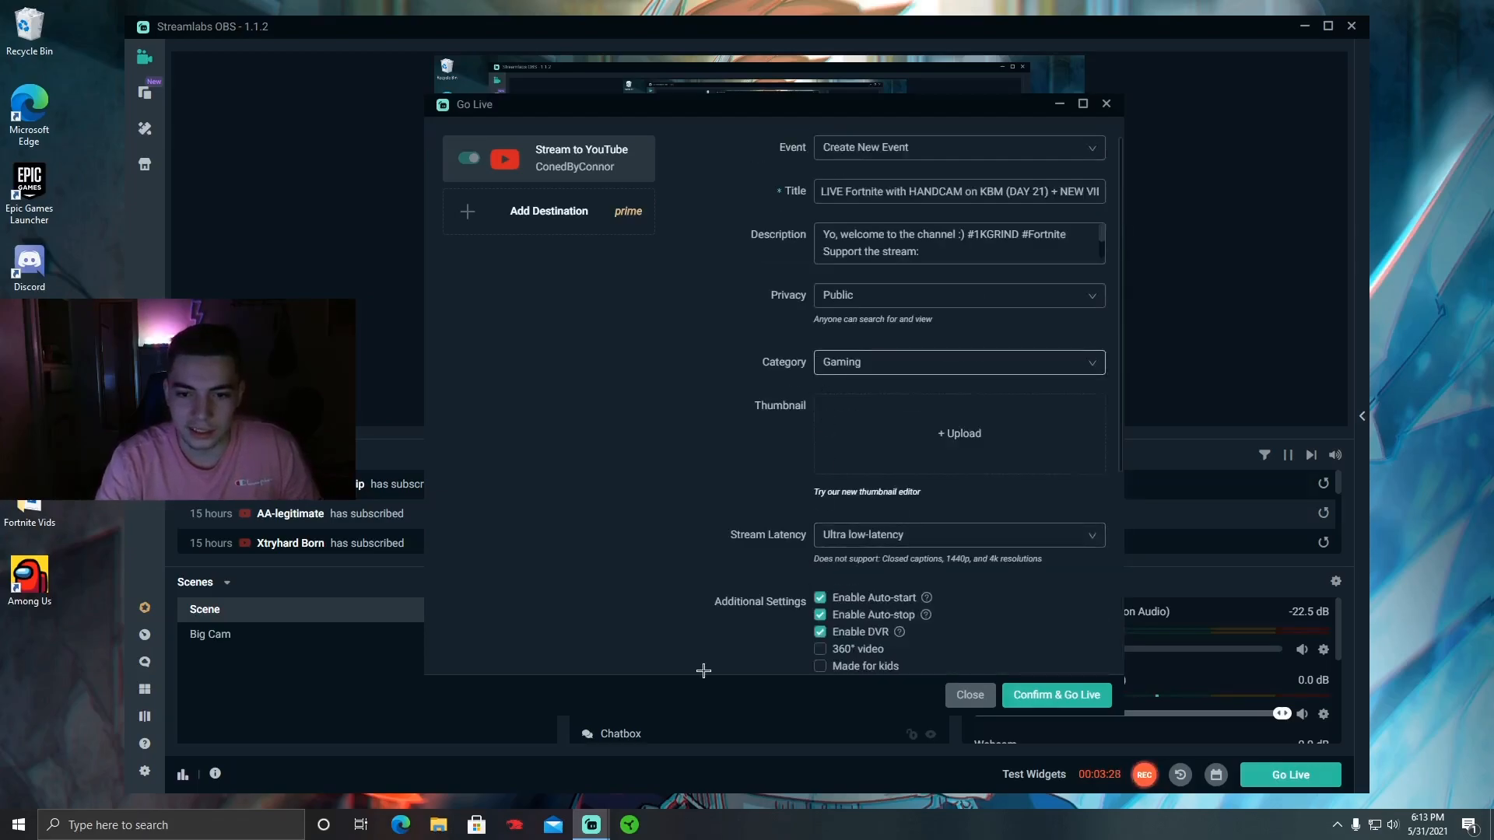
{"action": "left_click", "coordinate": [958, 535]}
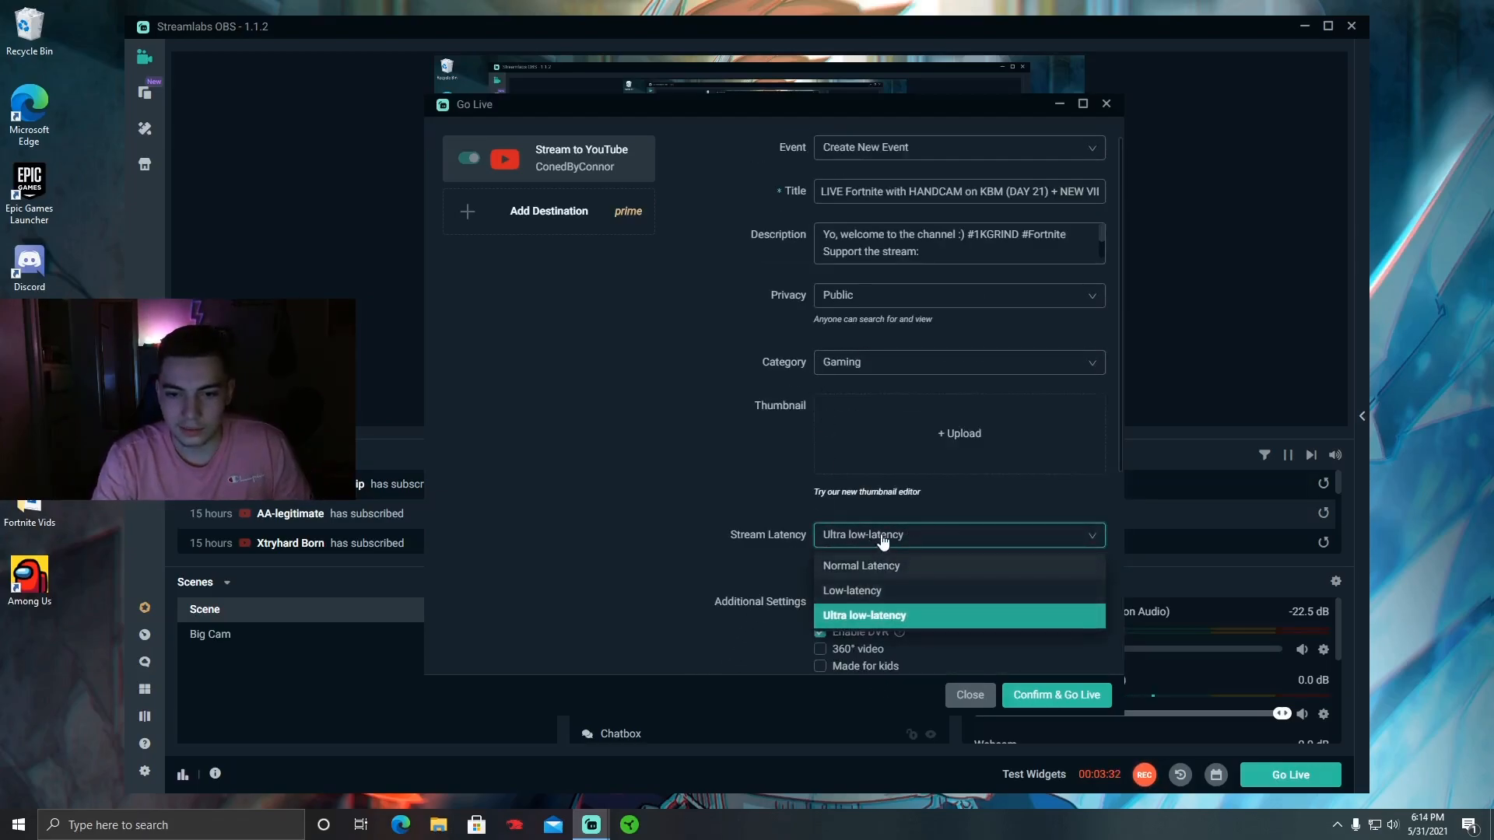
{"action": "left_click", "coordinate": [865, 616]}
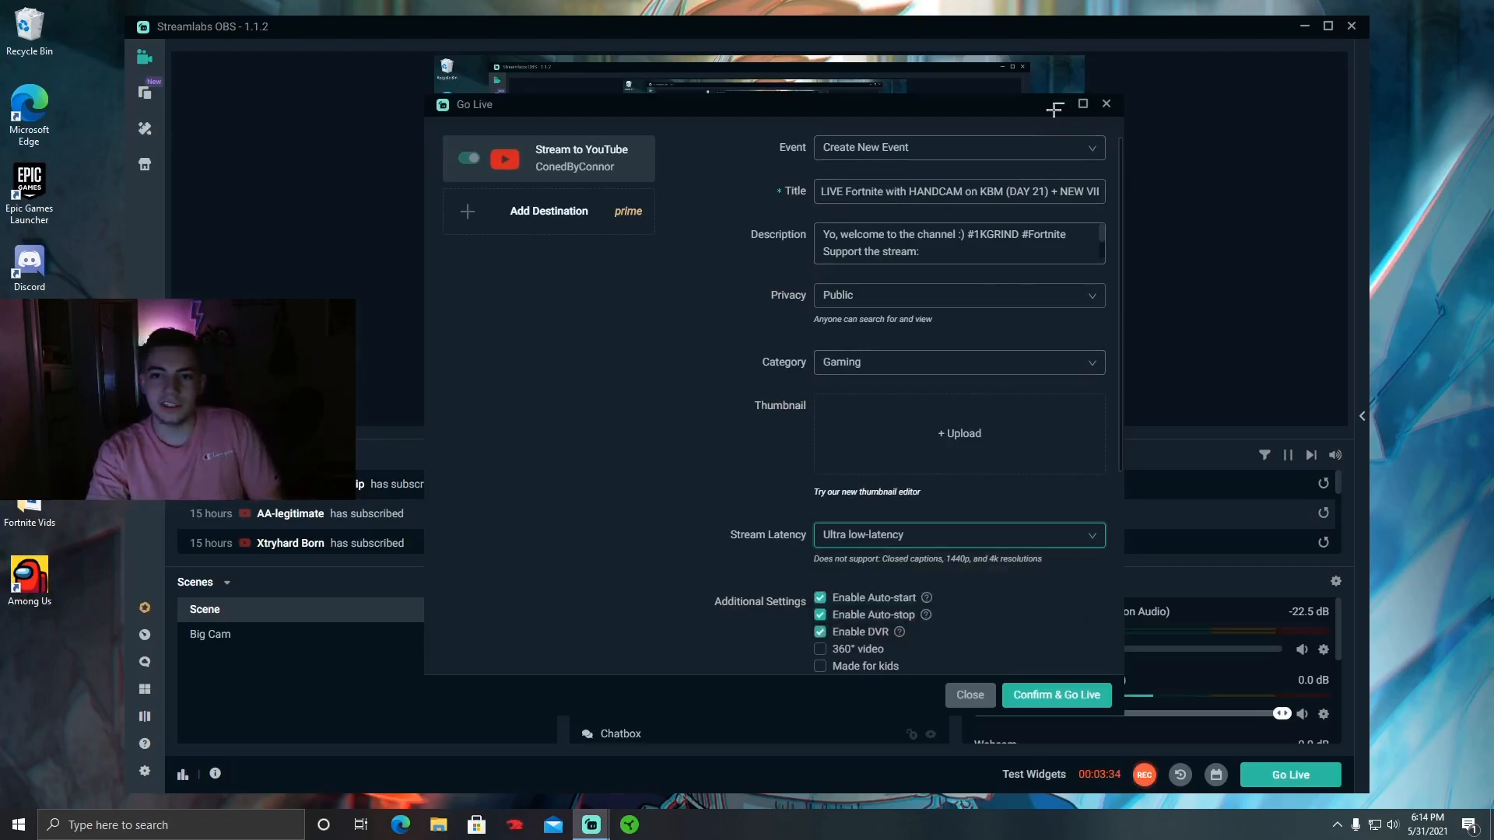